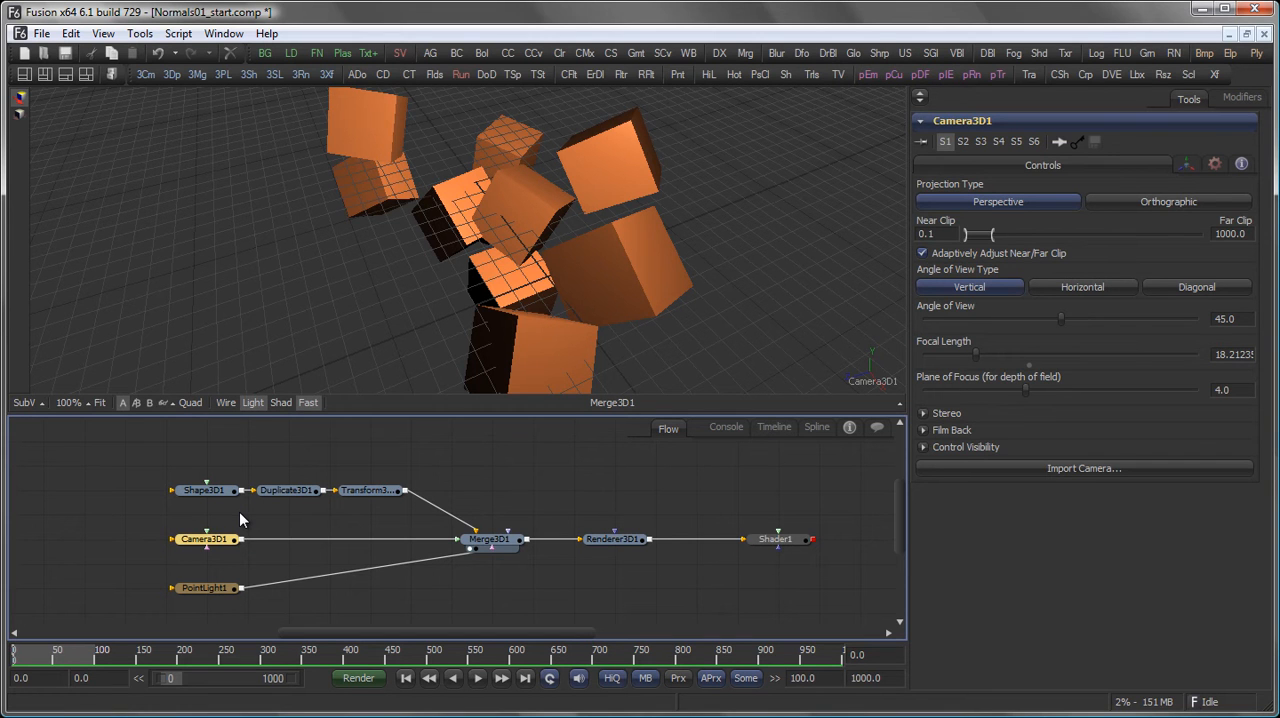
Step: Inspect the source cube, its tumbling animation, shake-animated X offset and duplicator copy settings
{"action": "left_click", "coordinate": [205, 490]}
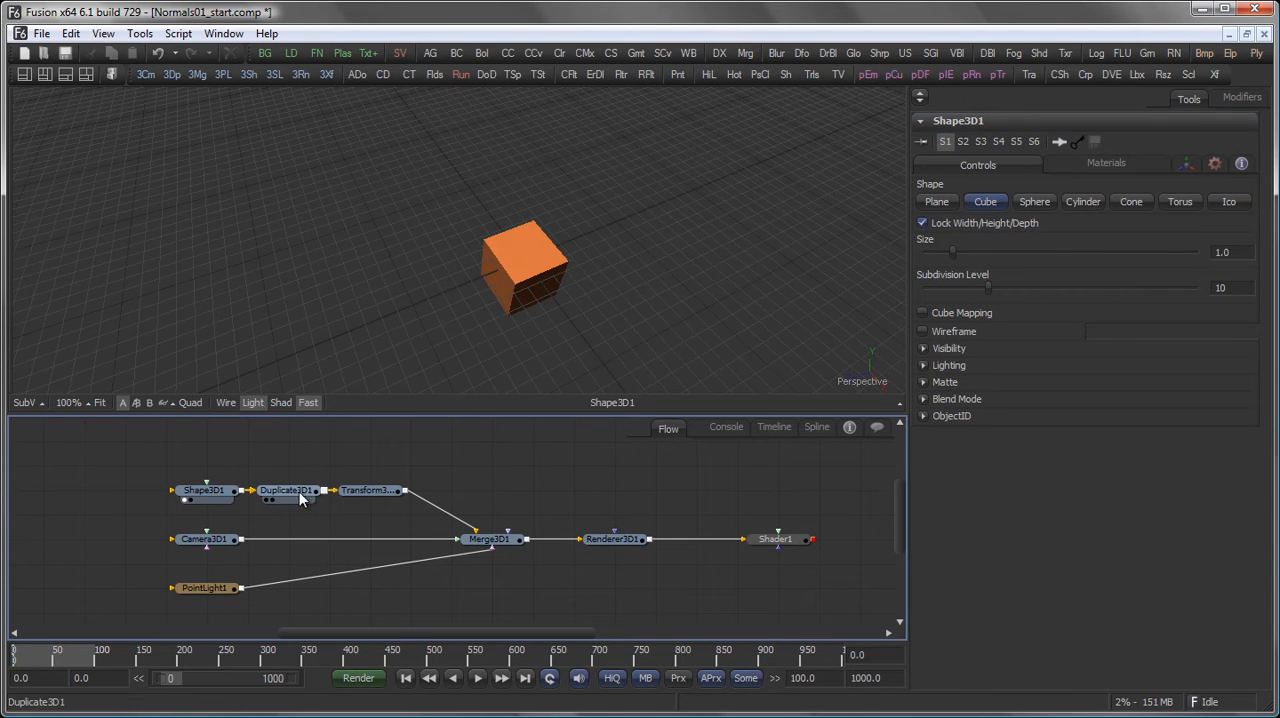
{"action": "left_click", "coordinate": [369, 490]}
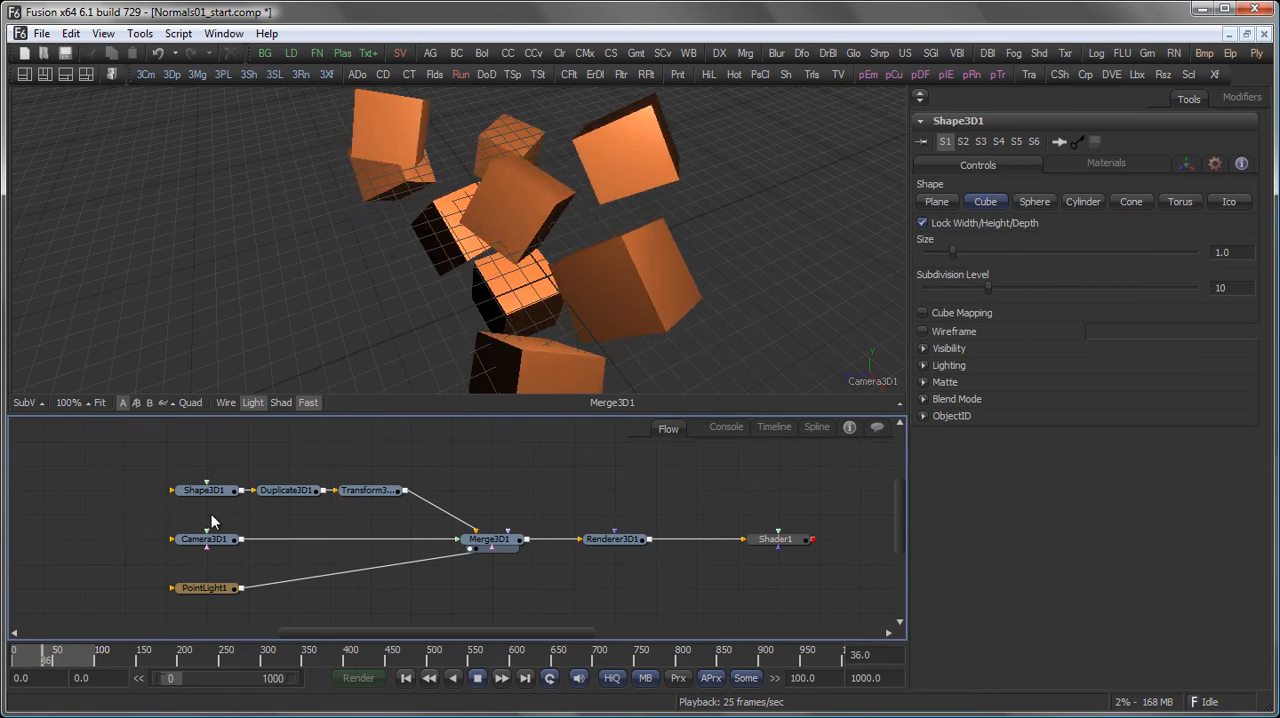
{"action": "left_click", "coordinate": [204, 490]}
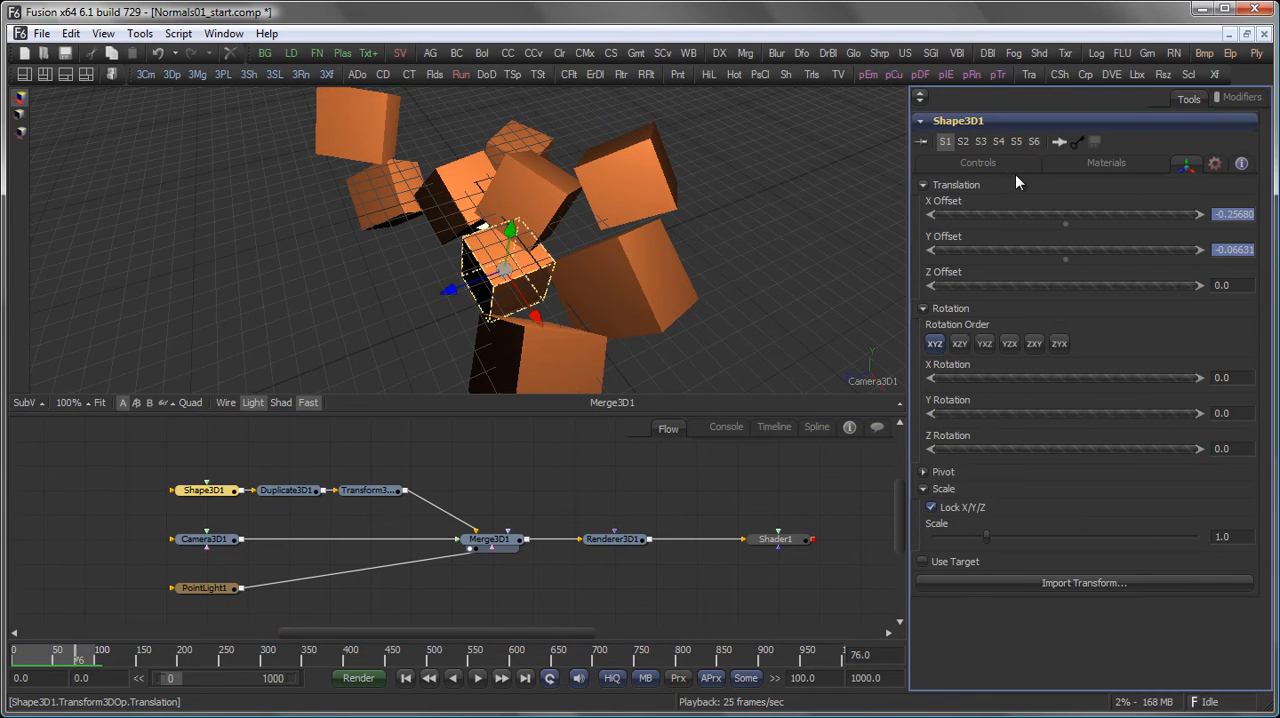
{"action": "left_click", "coordinate": [1240, 98]}
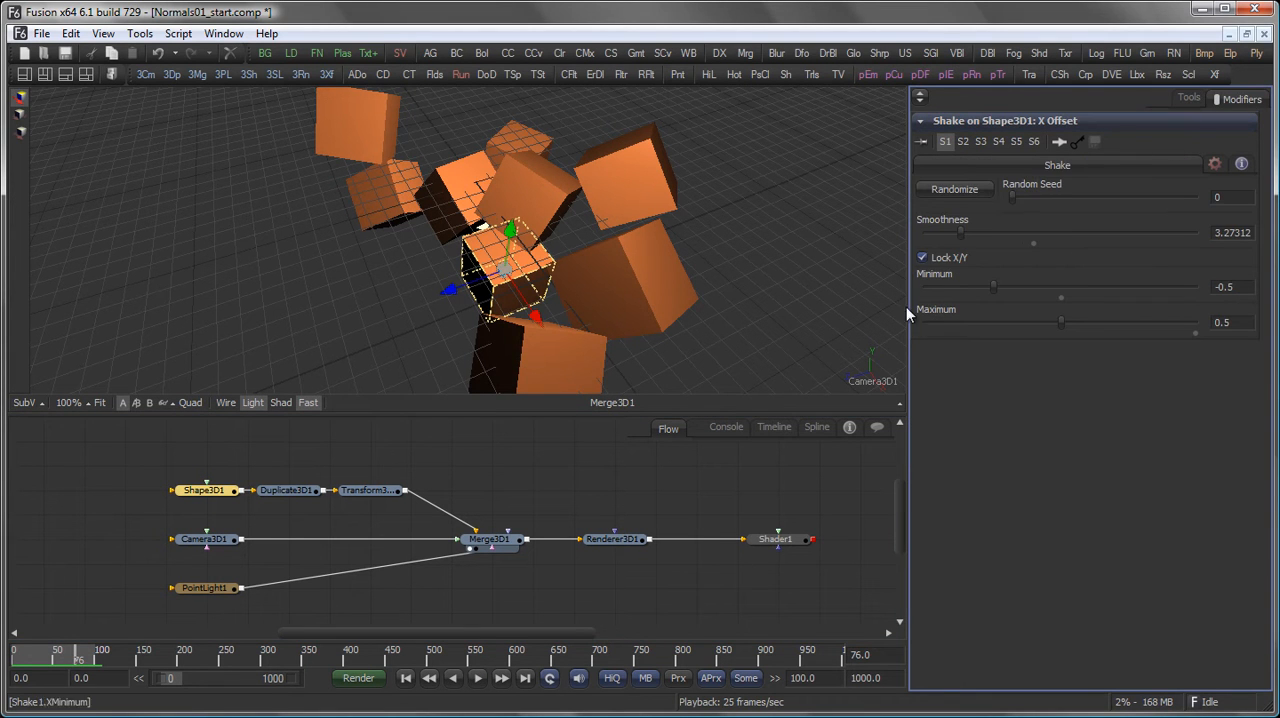
{"action": "left_click", "coordinate": [288, 490]}
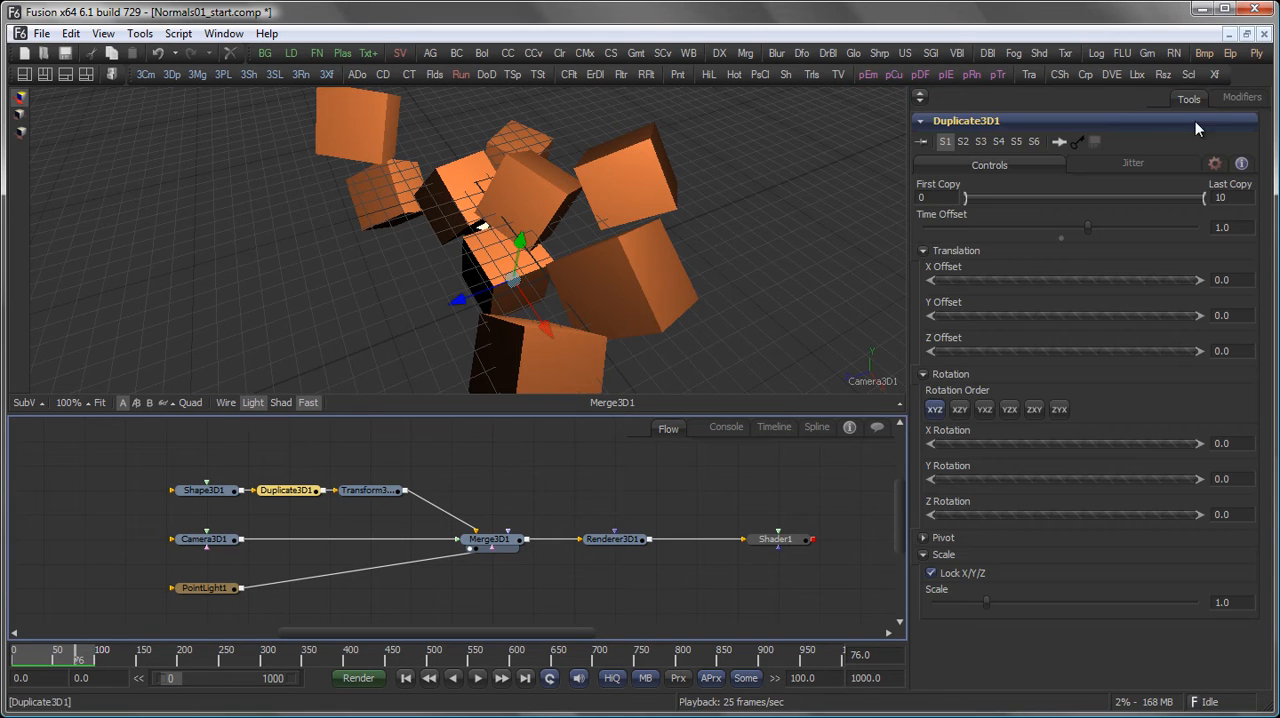
{"action": "mouse_move", "coordinate": [1070, 108]}
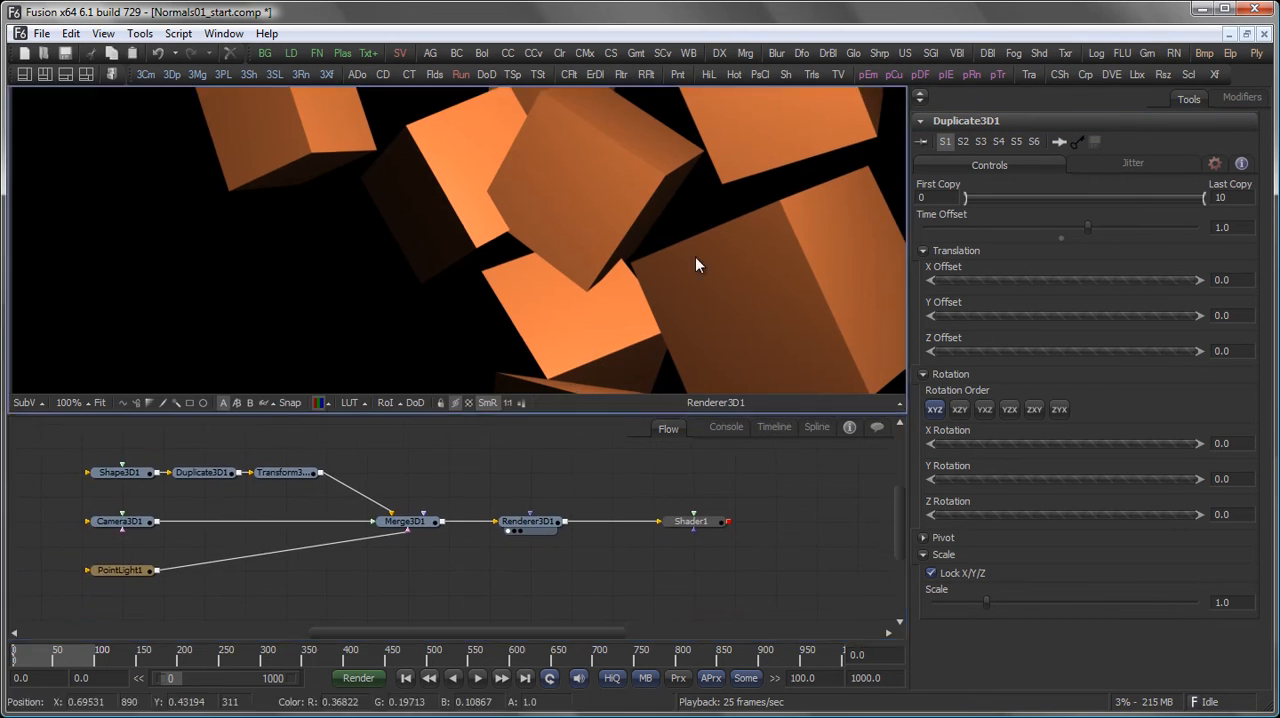
Step: Enable Renderer3D1's Normal output channel and view Shader1 relit, adjusting the light's polar height
{"action": "left_click", "coordinate": [528, 521]}
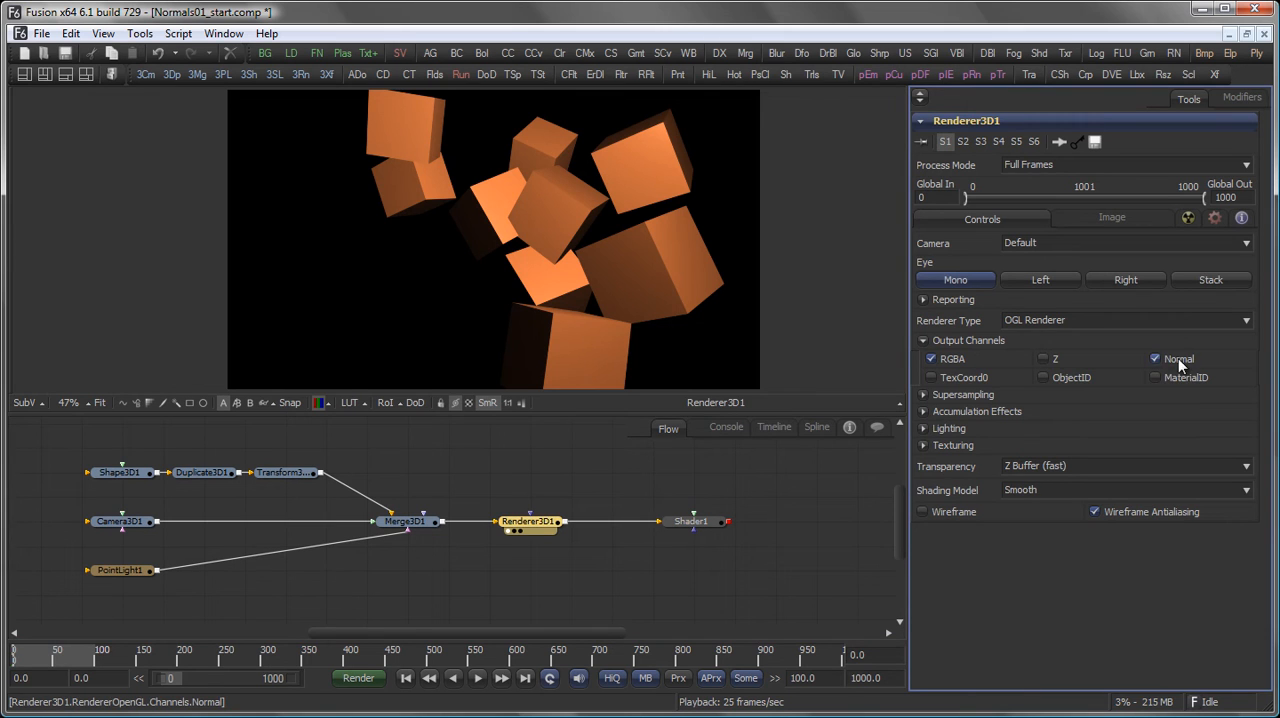
{"action": "left_click", "coordinate": [690, 521]}
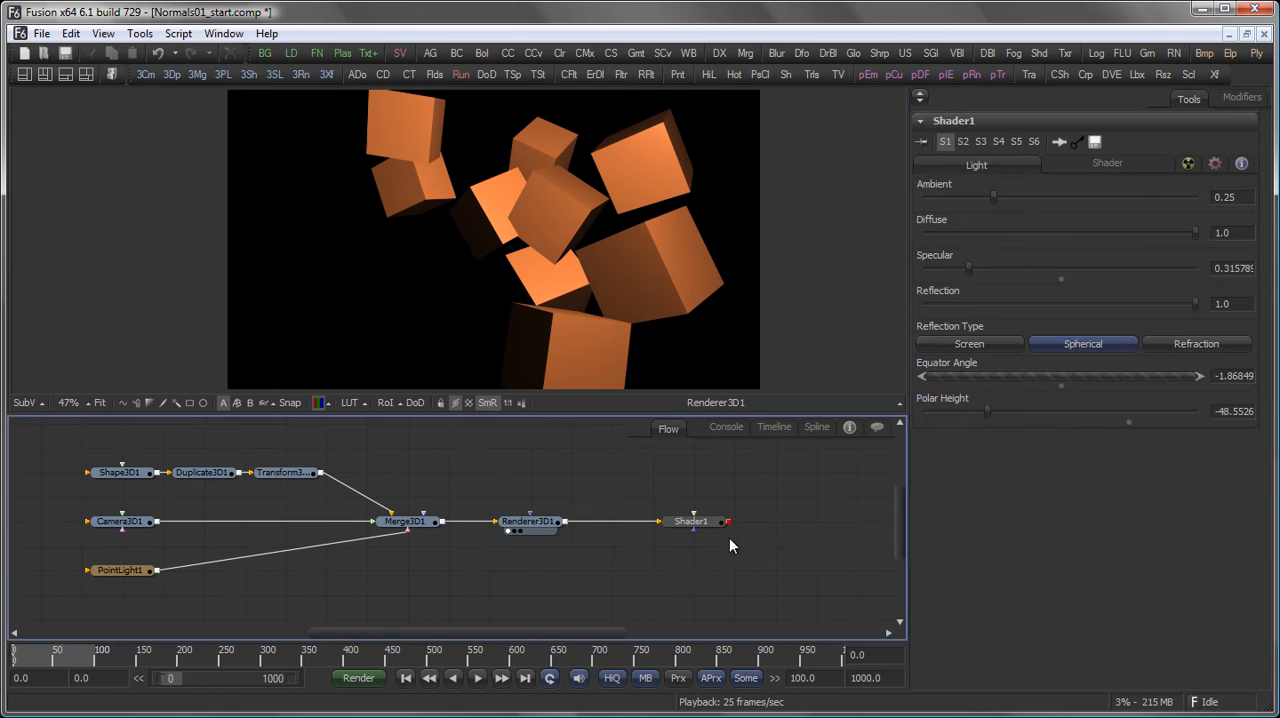
{"action": "left_click", "coordinate": [690, 521]}
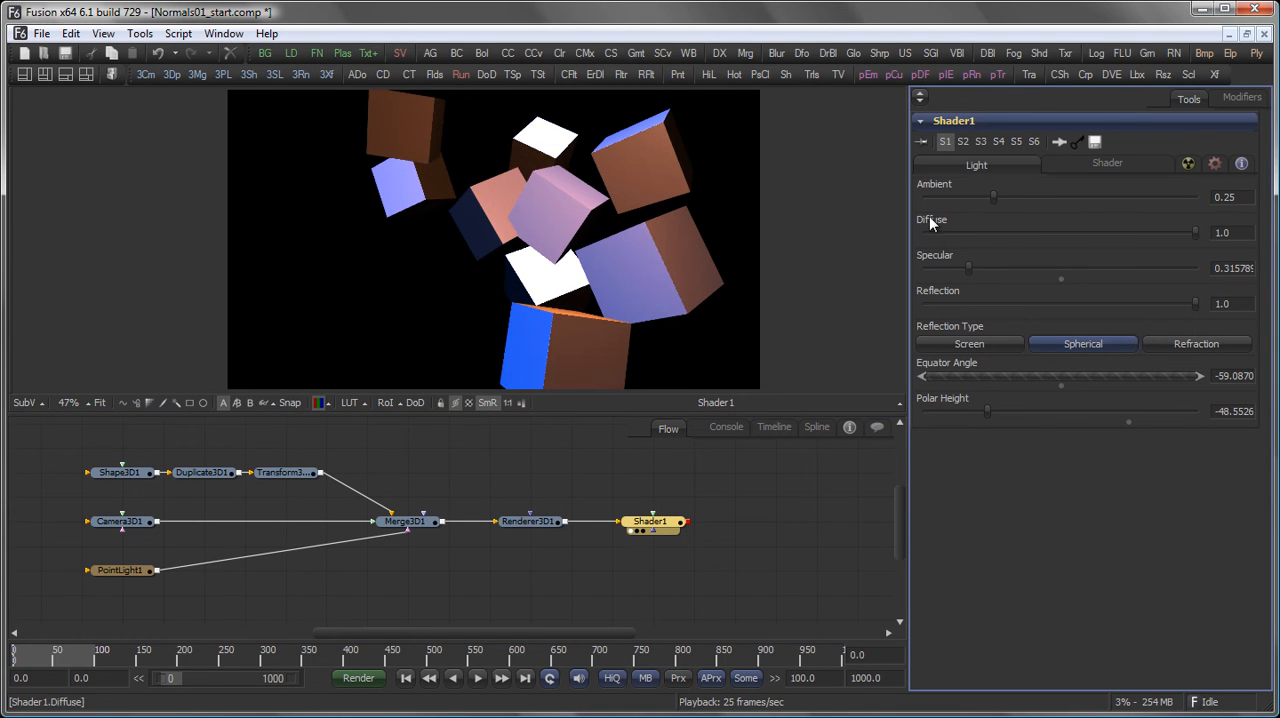
{"action": "mouse_move", "coordinate": [1017, 448]}
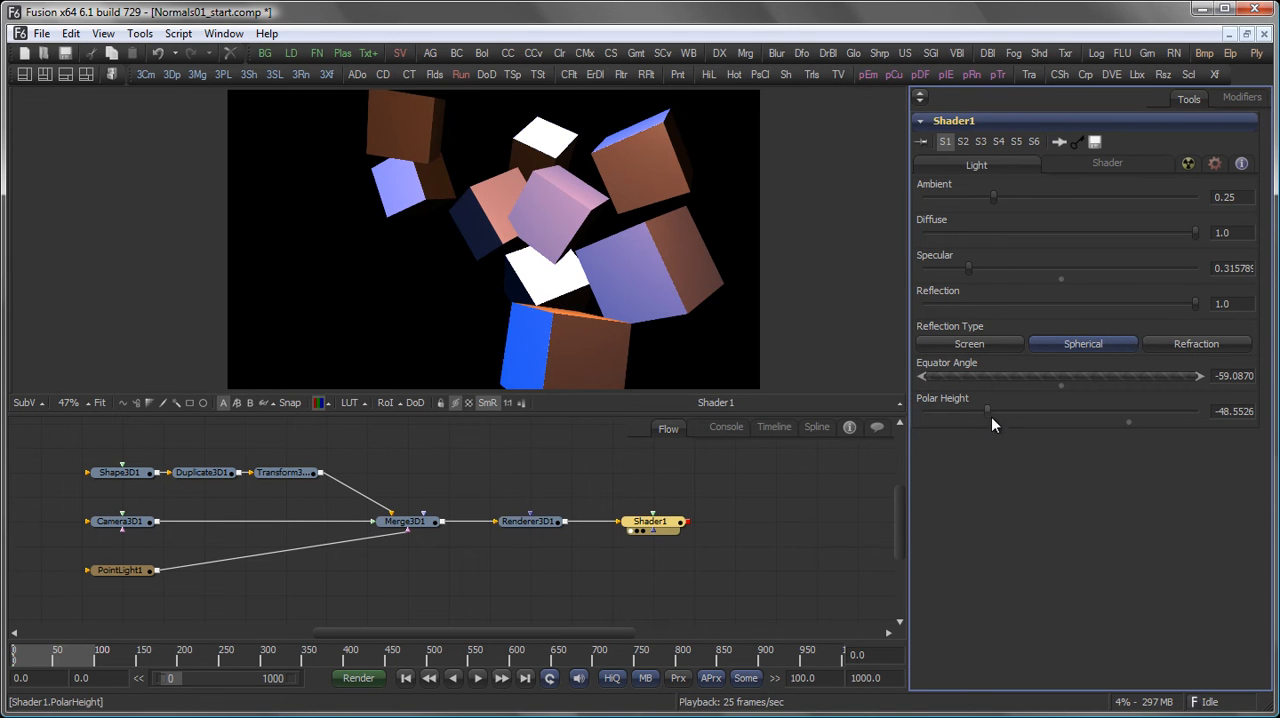
{"action": "left_click", "coordinate": [1107, 163]}
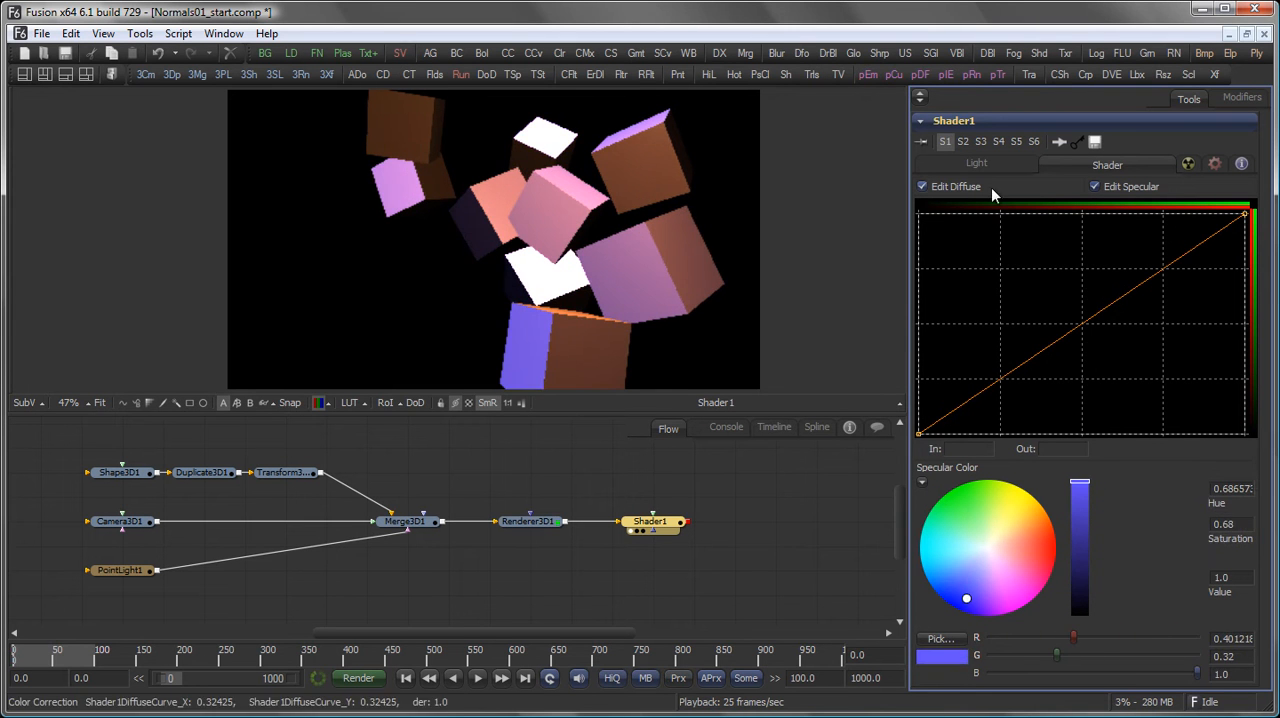
{"action": "left_click", "coordinate": [975, 163]}
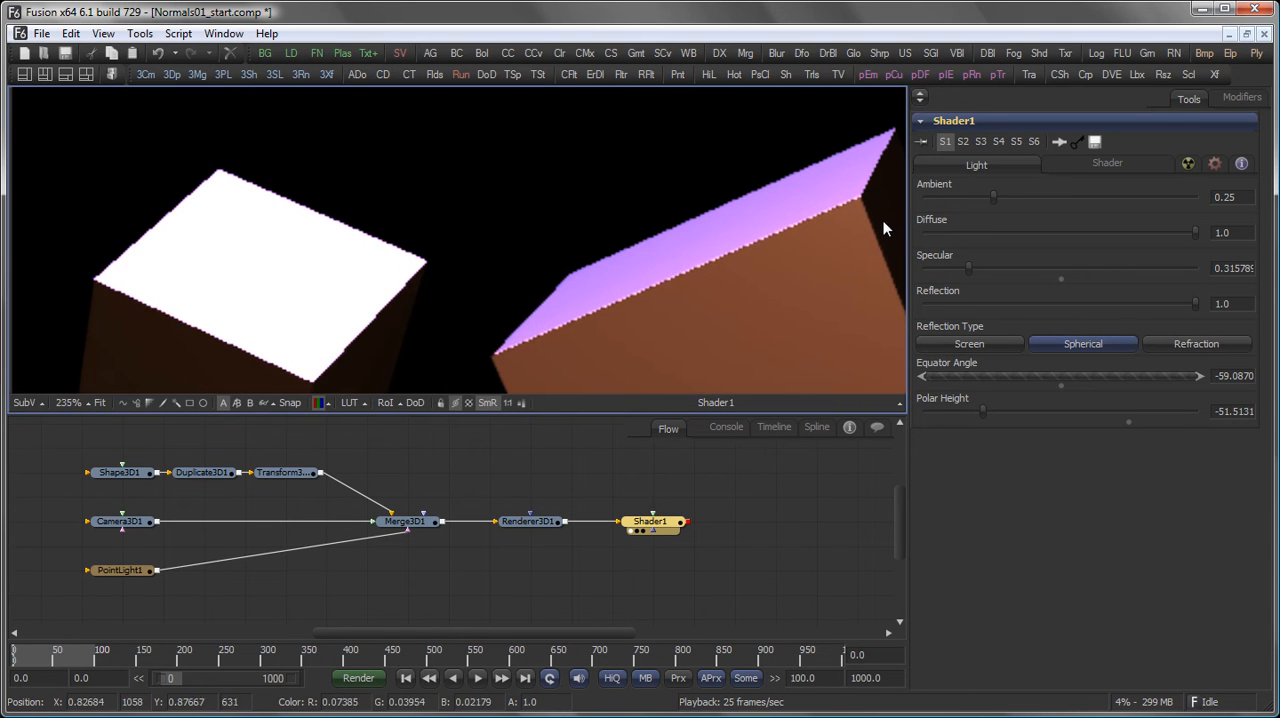
Step: Compare Shader1's jagged edges with the smooth Renderer3D1 render and branch a Channel Booleans tool off the renderer
{"action": "left_click", "coordinate": [528, 521]}
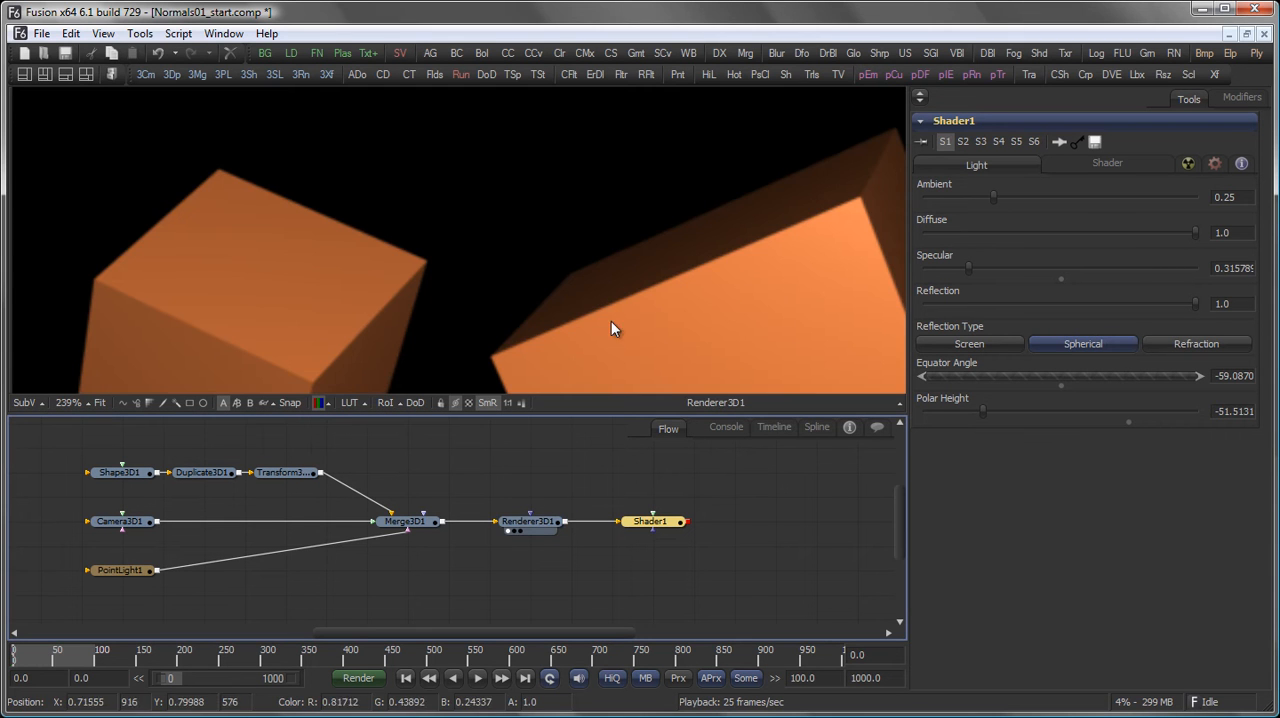
{"action": "left_click", "coordinate": [649, 521]}
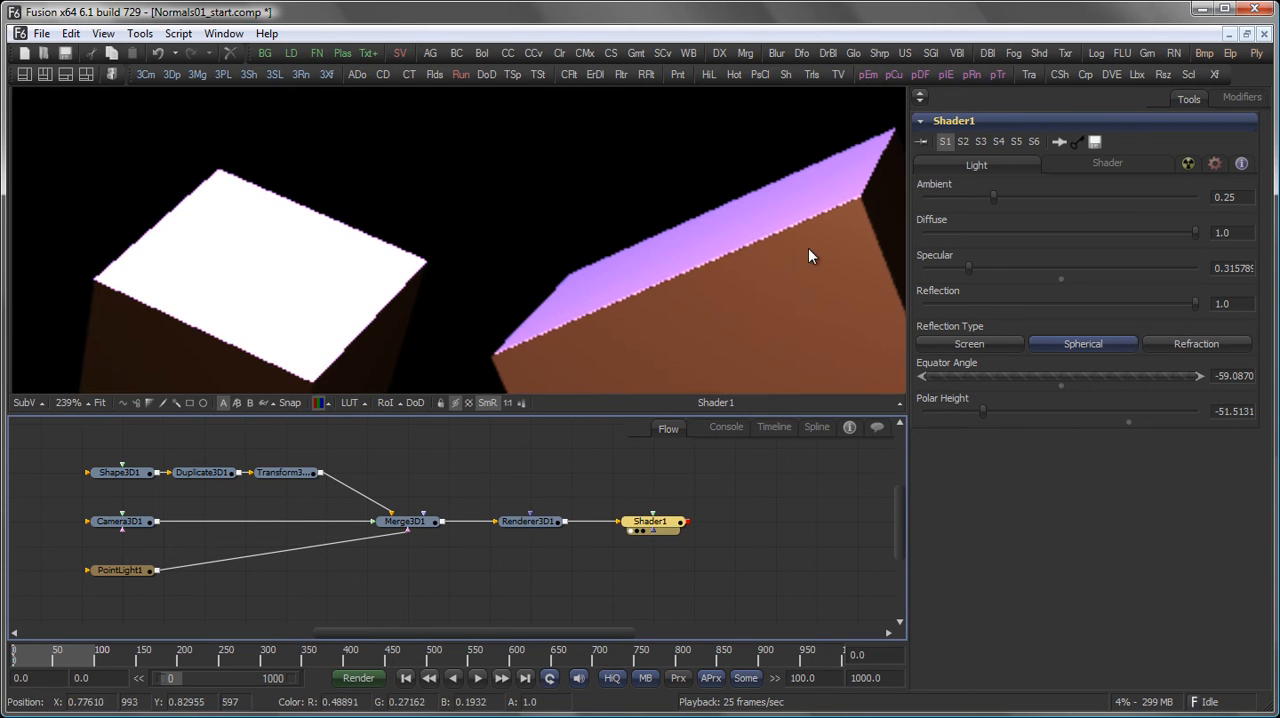
{"action": "left_click", "coordinate": [527, 521]}
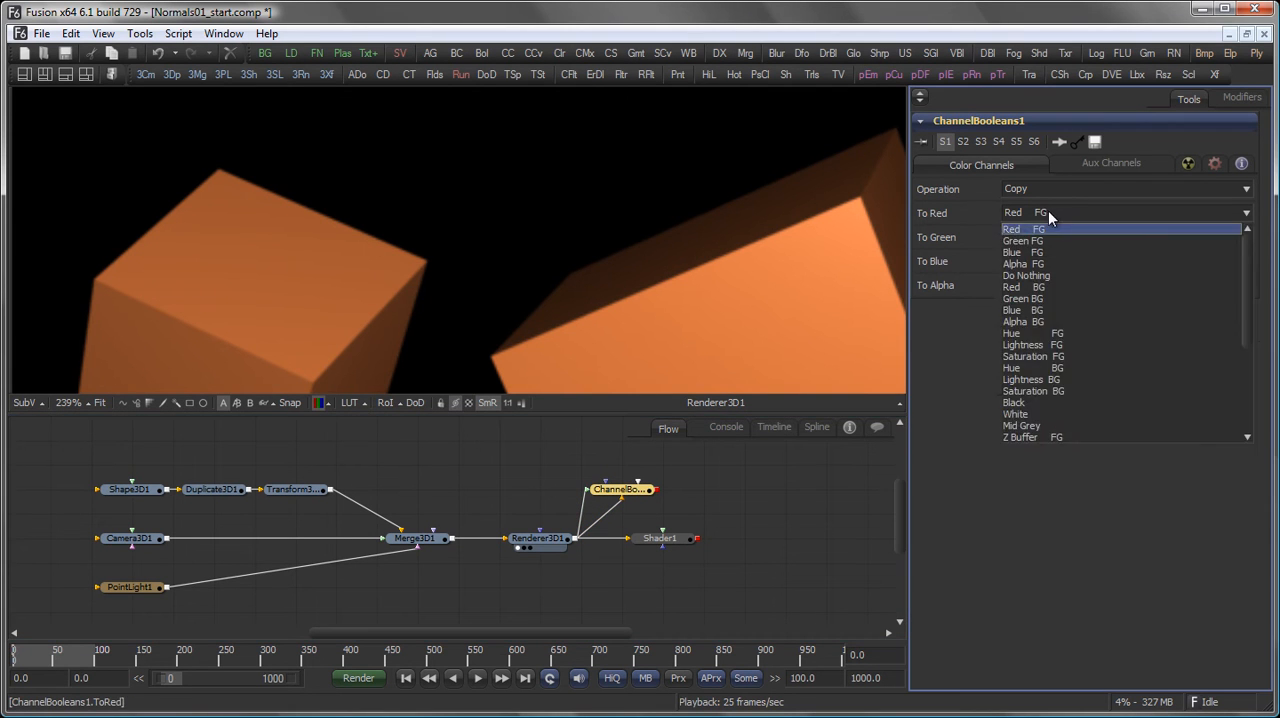
Step: Map X, Y and Z Normal FG into ChannelBooleans1's red, green and blue, then view the shaded result
{"action": "left_click", "coordinate": [1020, 228]}
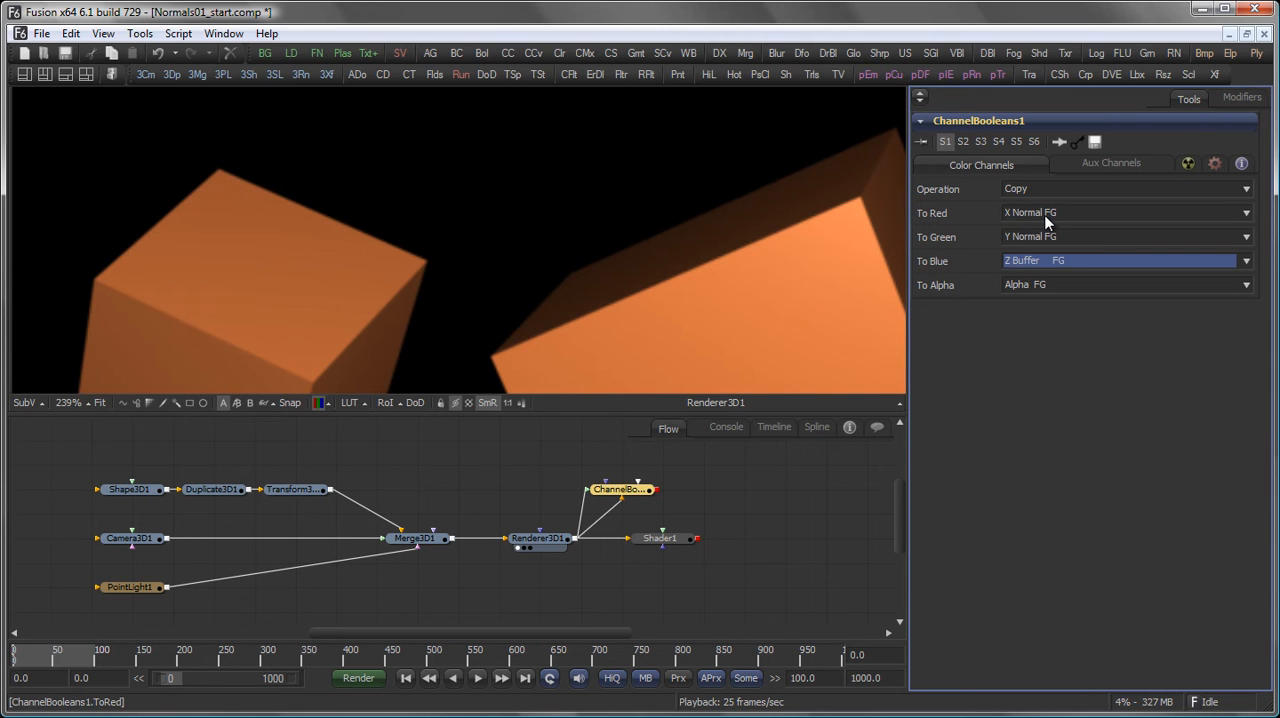
{"action": "left_click", "coordinate": [1125, 260]}
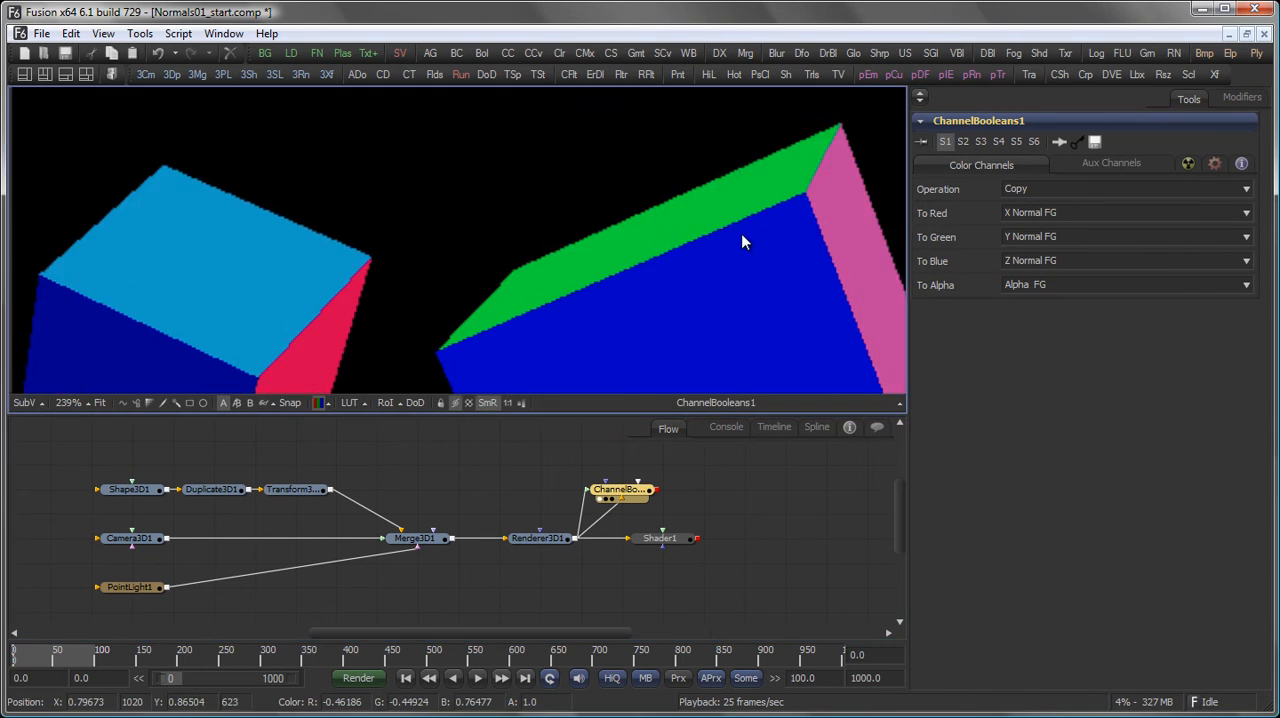
{"action": "left_click_drag", "start_coordinate": [743, 243], "coordinate": [668, 191]}
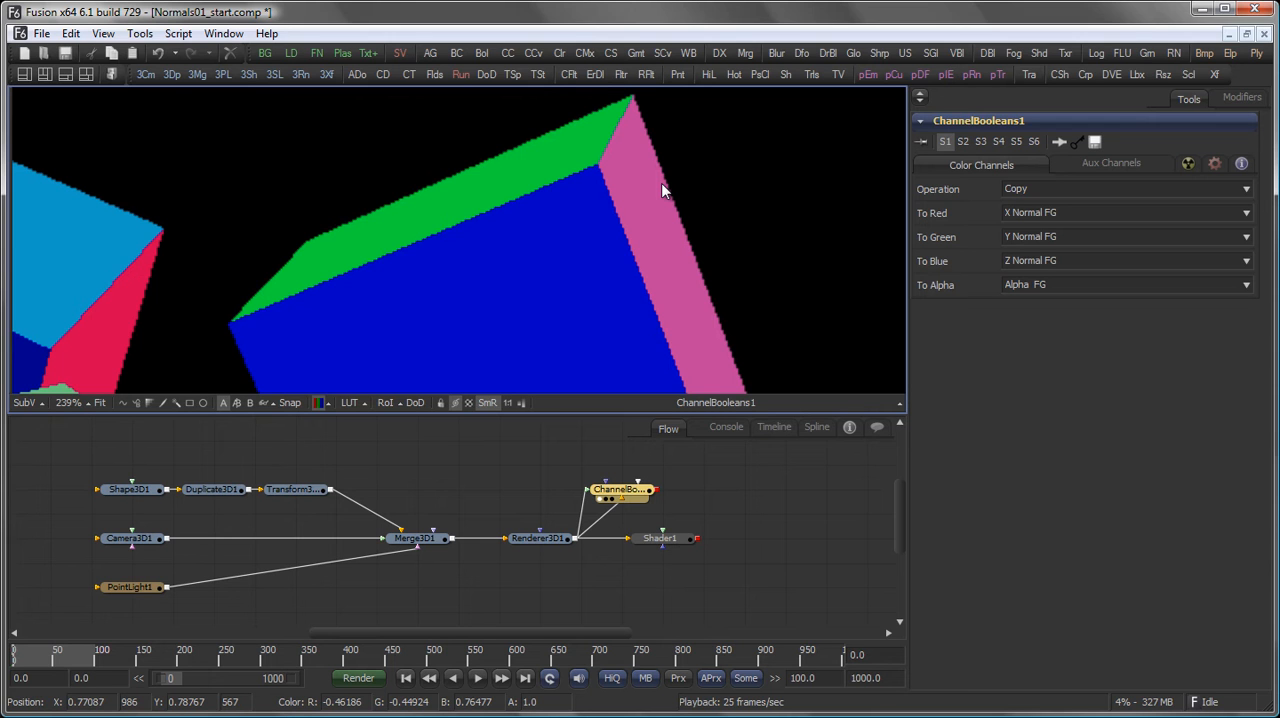
{"action": "mouse_move", "coordinate": [353, 458]}
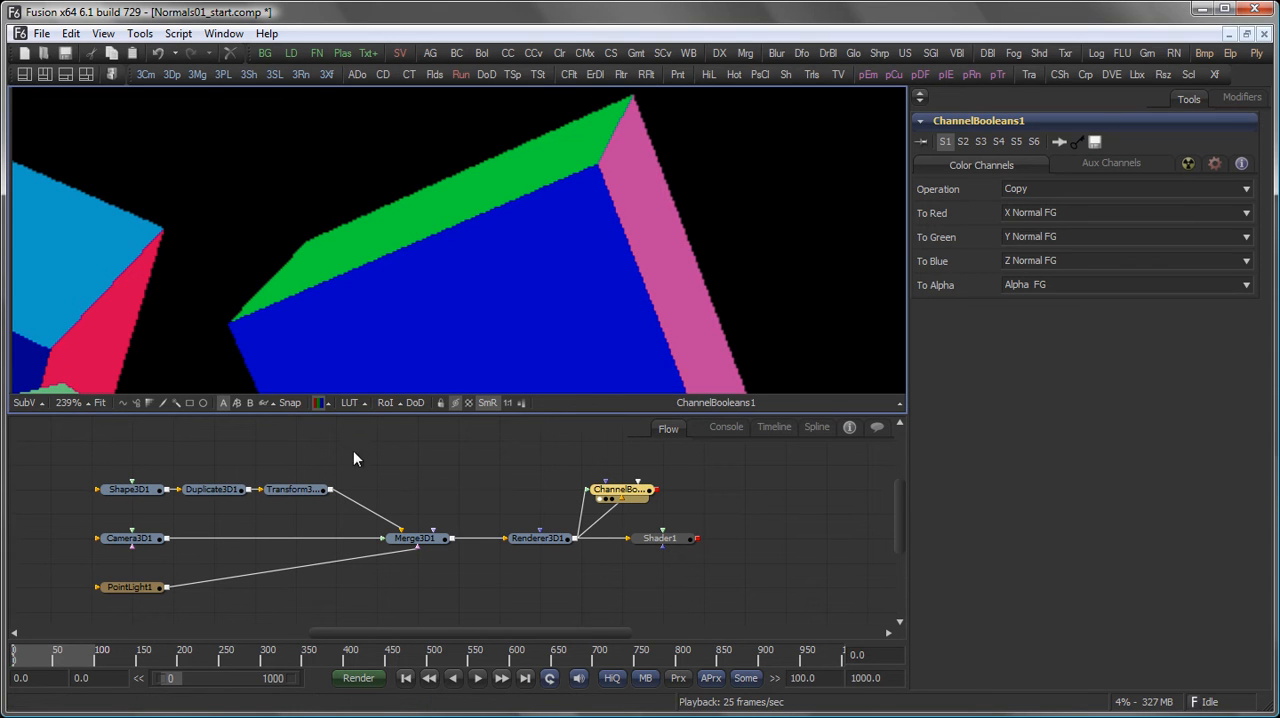
{"action": "mouse_move", "coordinate": [698, 569]}
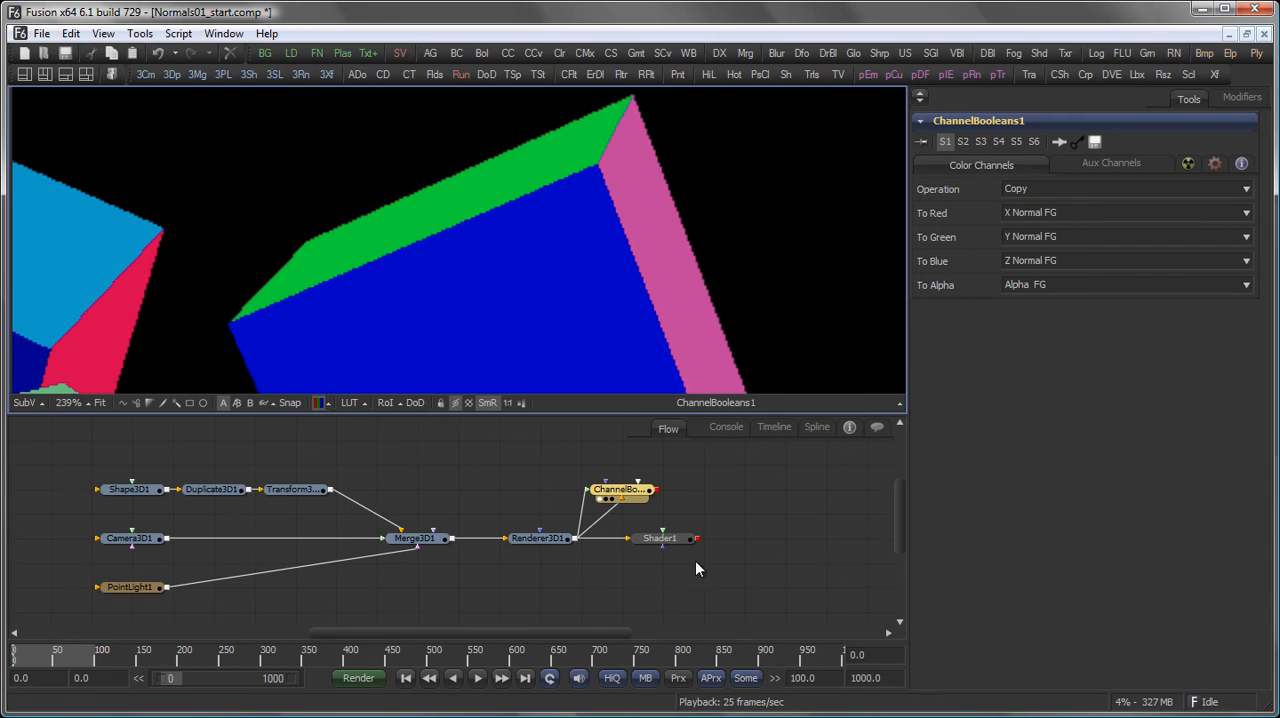
{"action": "left_click", "coordinate": [659, 538]}
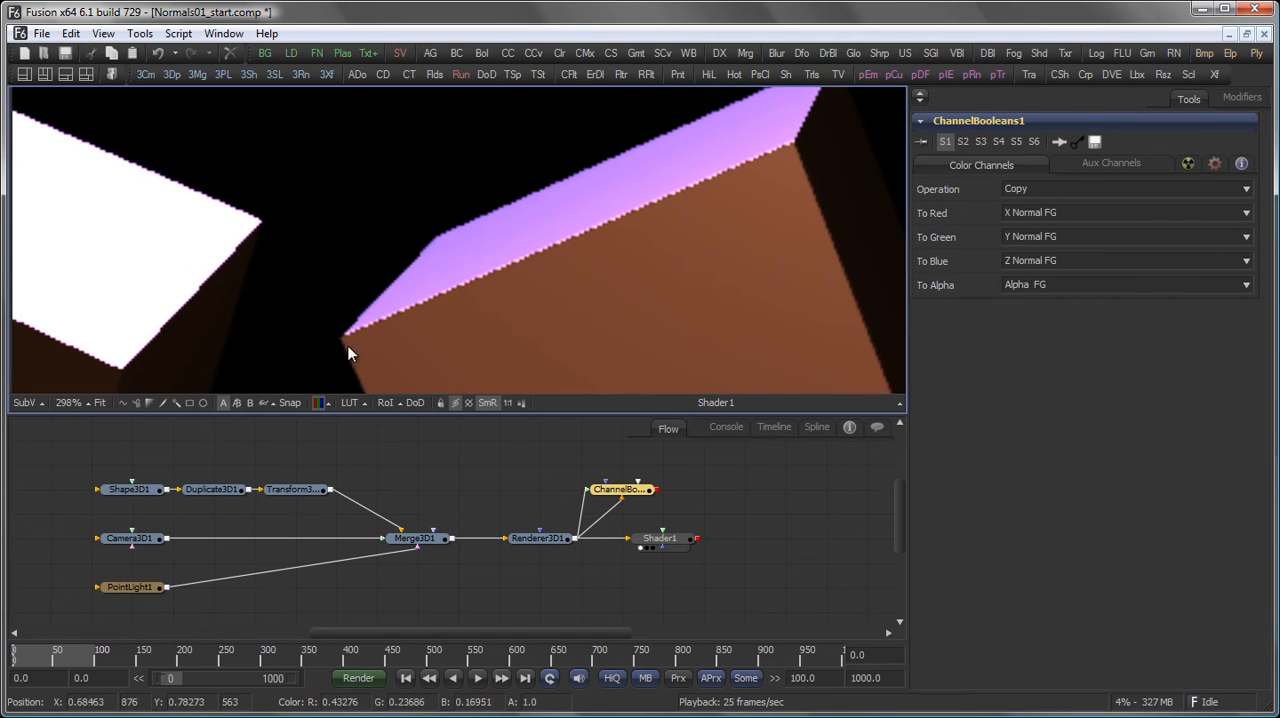
{"action": "mouse_move", "coordinate": [772, 167]}
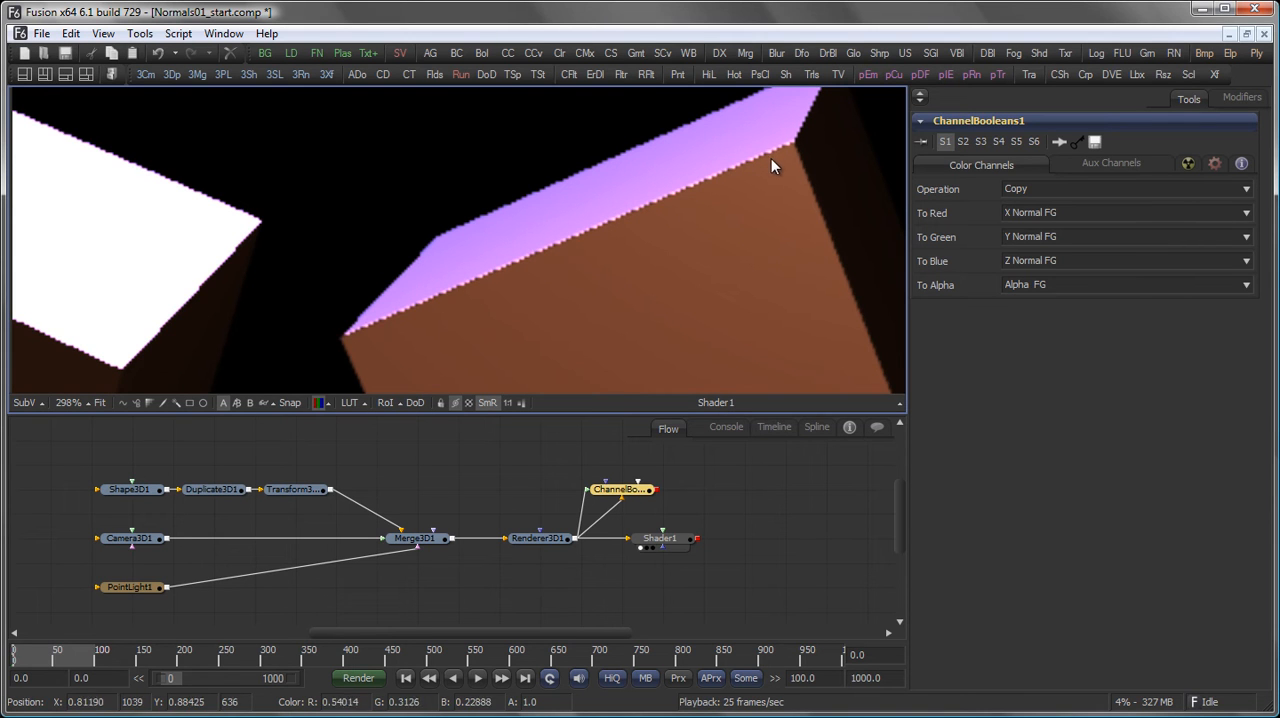
{"action": "mouse_move", "coordinate": [150, 340]}
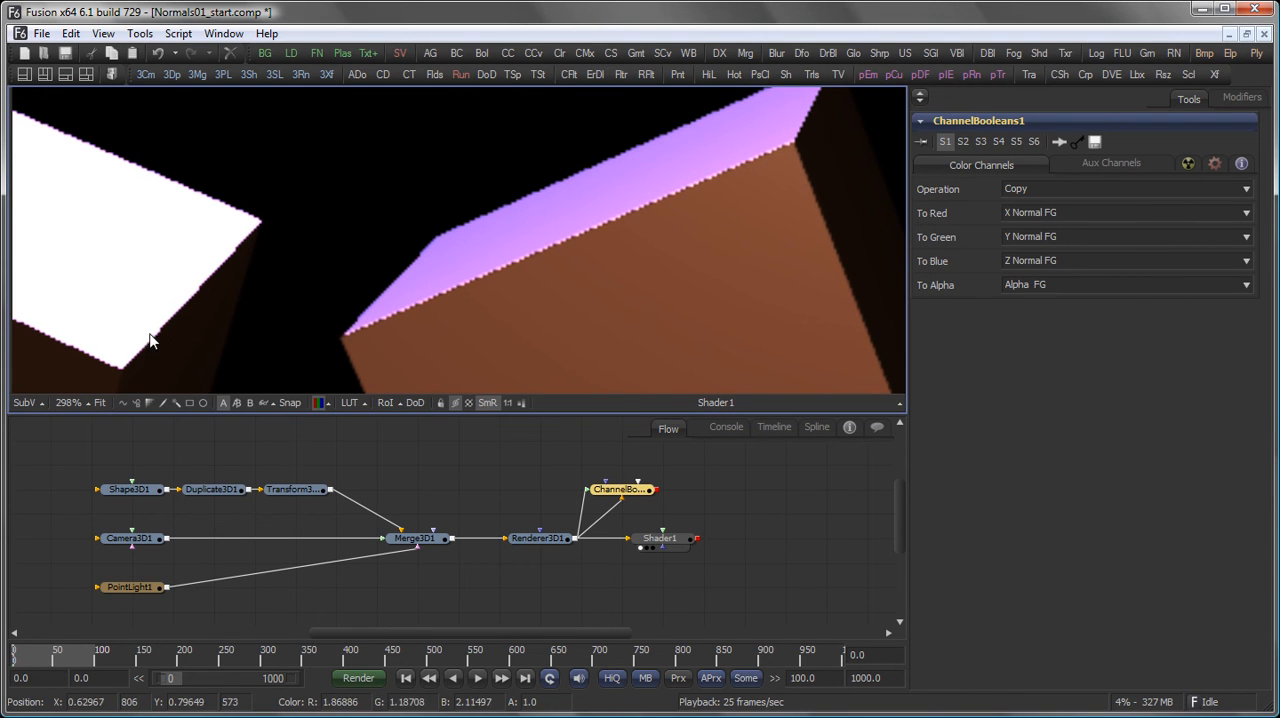
{"action": "mouse_move", "coordinate": [140, 352]}
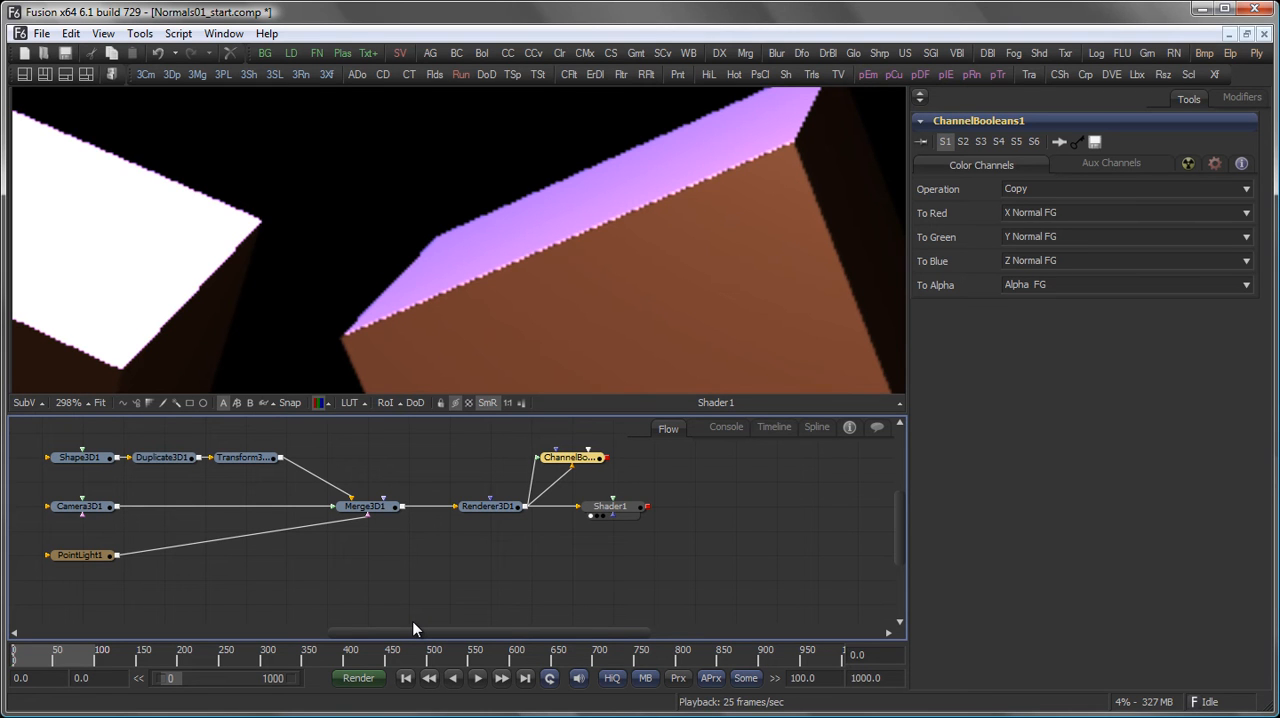
{"action": "mouse_move", "coordinate": [293, 587]}
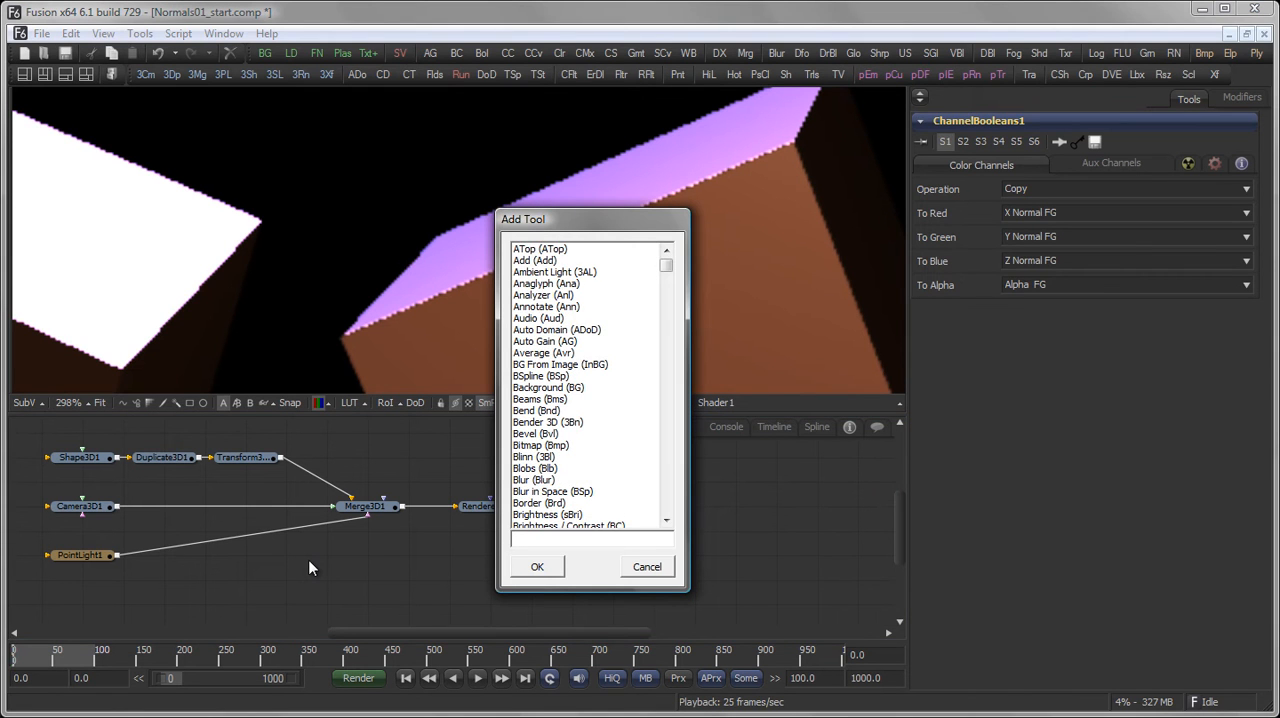
Step: Add a Replace Material 3D (3Rpl) tool from the Add Tool dialog by searching 'repla'
{"action": "type", "text": "repla"}
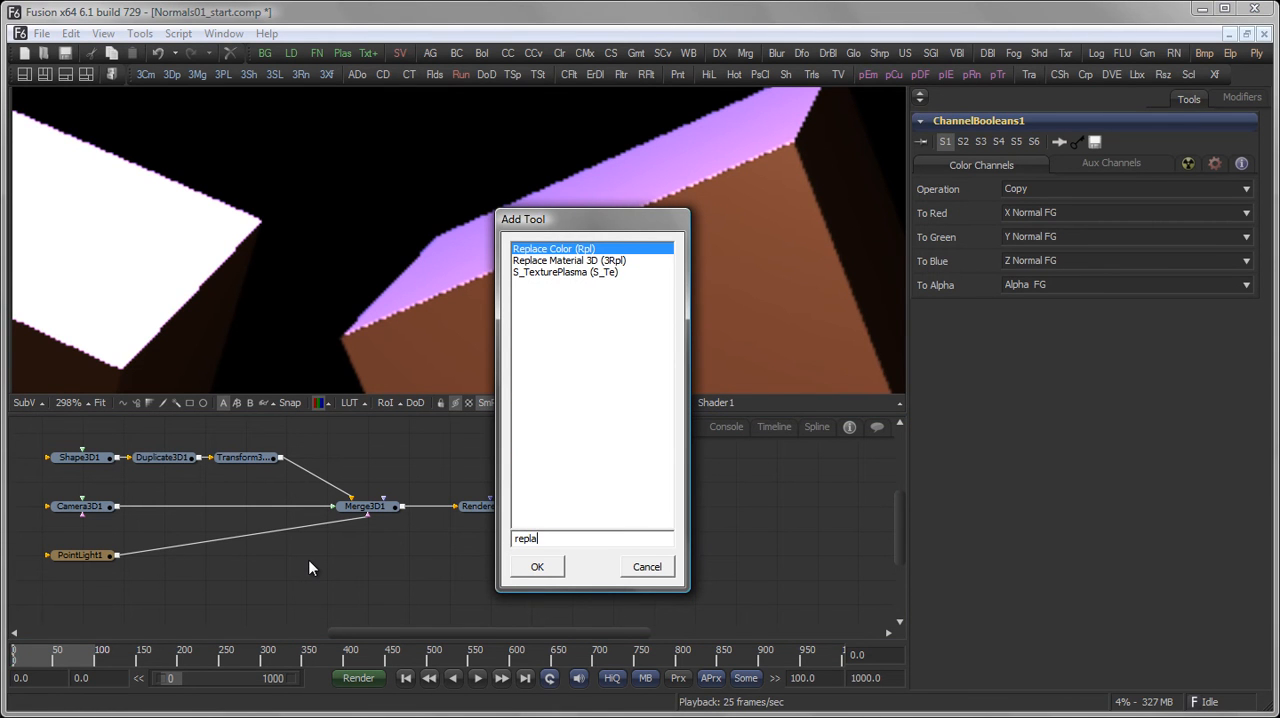
{"action": "left_click", "coordinate": [537, 566]}
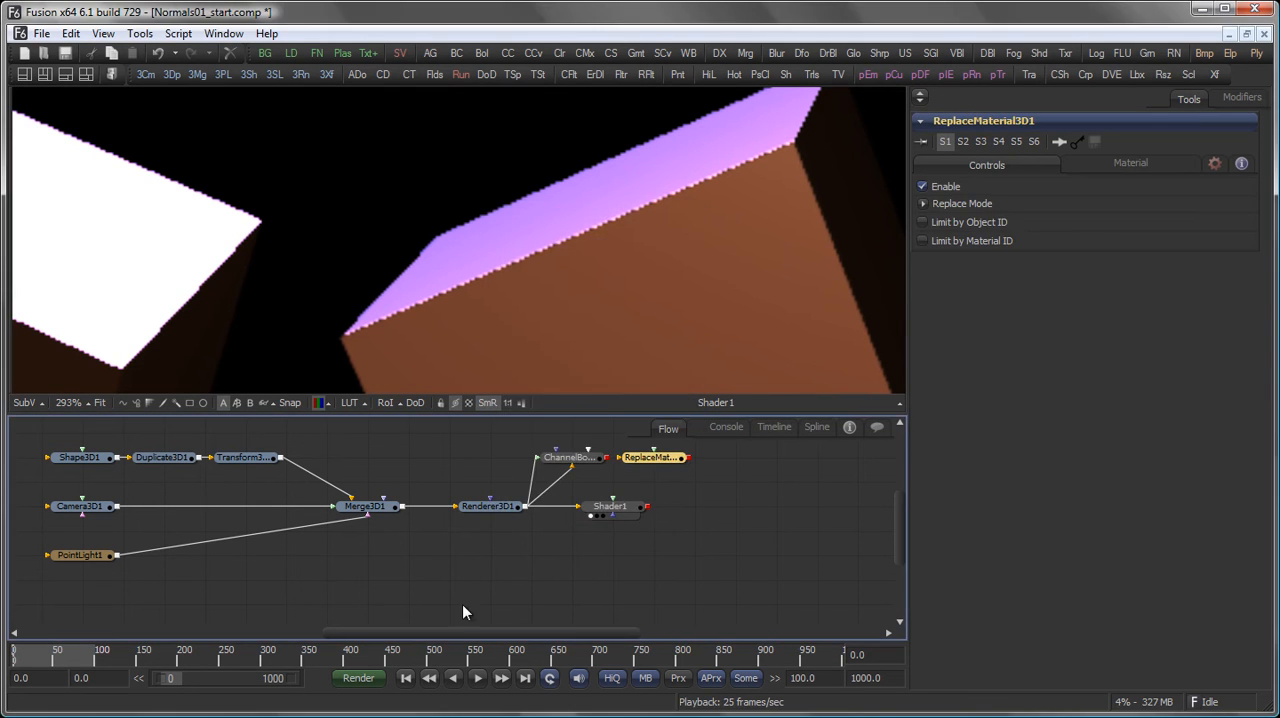
{"action": "left_click", "coordinate": [489, 505]}
{"action": "type", "text": "Channel Boolean"}
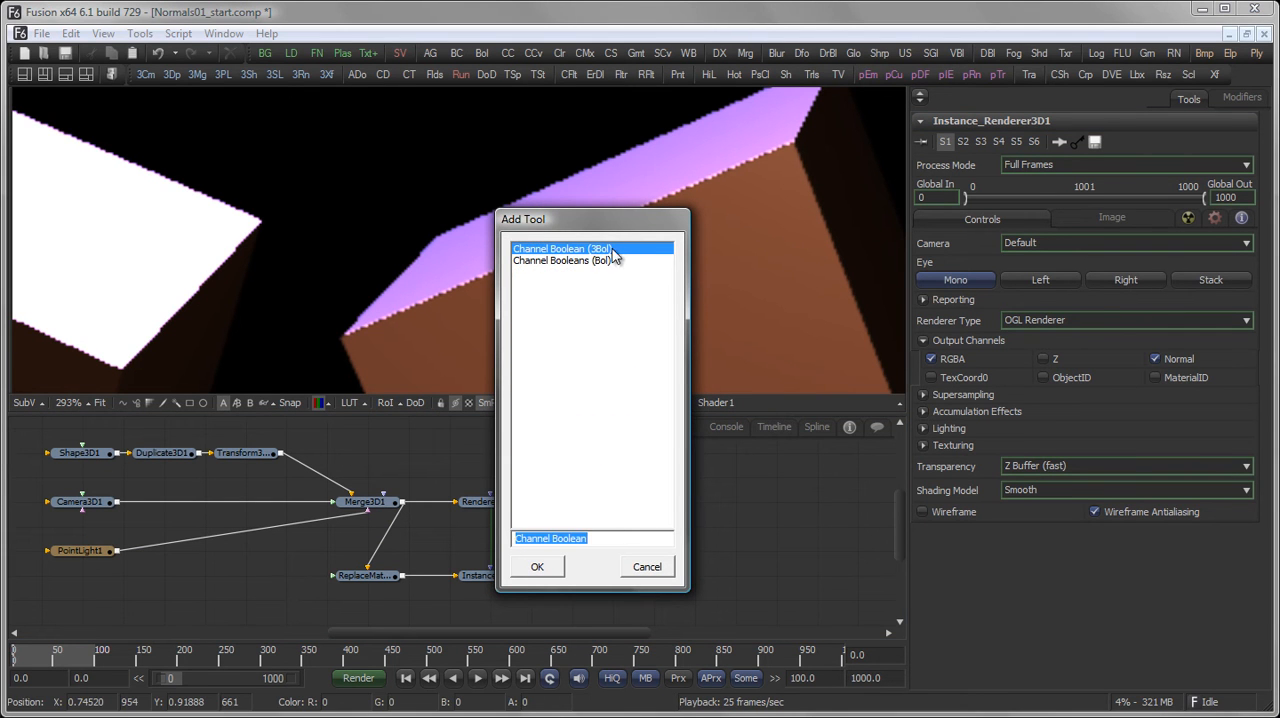
Step: Add a Channel Boolean 3D material on Replace Material 3D taking red from X Normal FG and green from Y Normal FG
{"action": "left_click", "coordinate": [537, 567]}
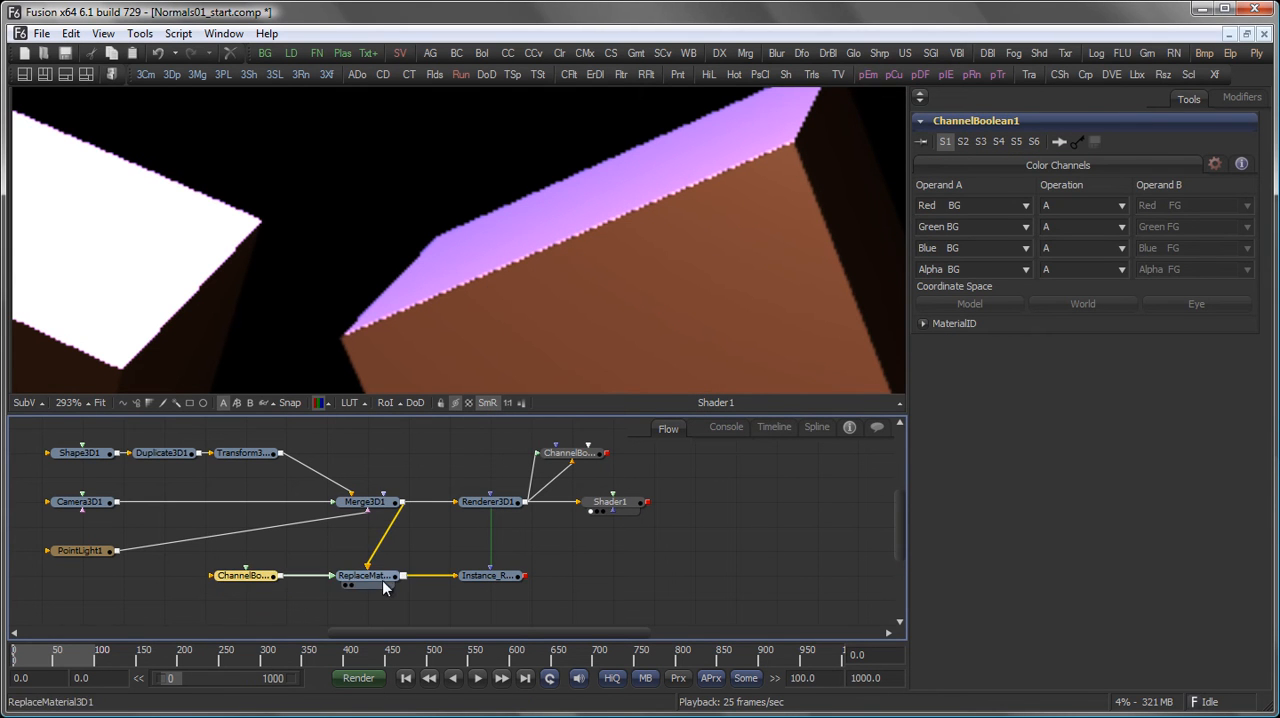
{"action": "left_click", "coordinate": [365, 575]}
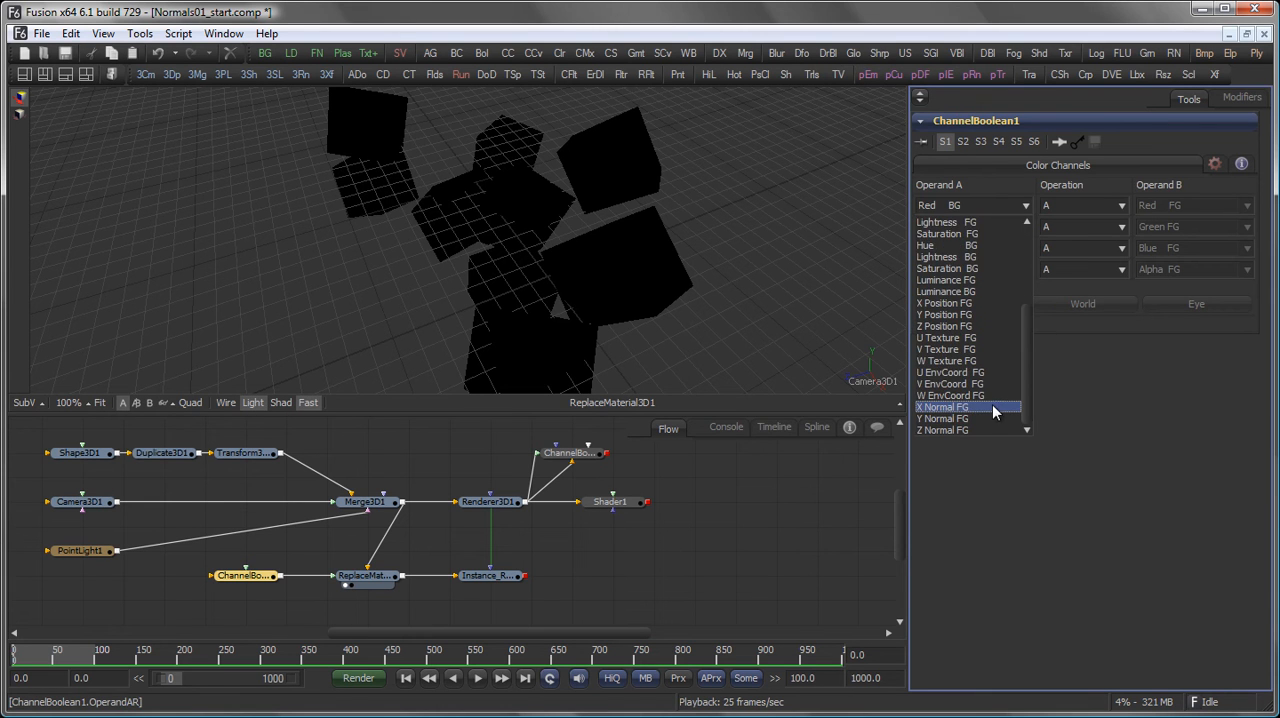
{"action": "left_click", "coordinate": [962, 407]}
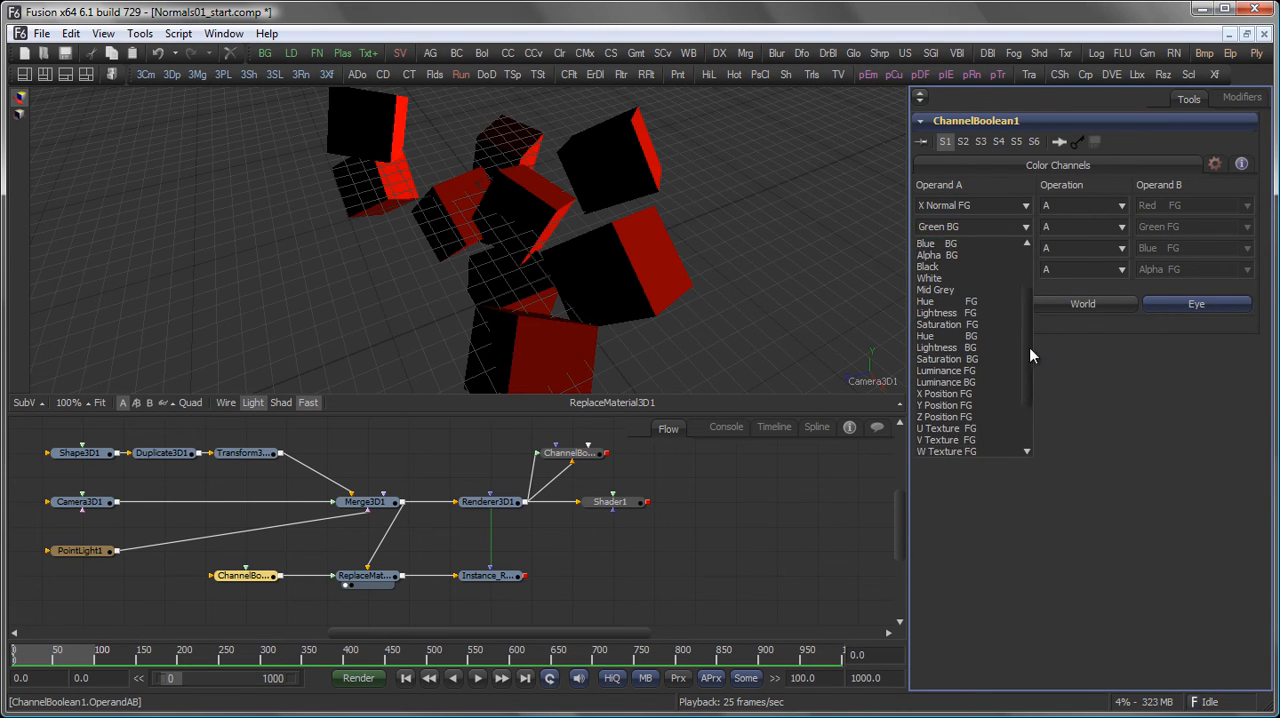
{"action": "left_click", "coordinate": [970, 226]}
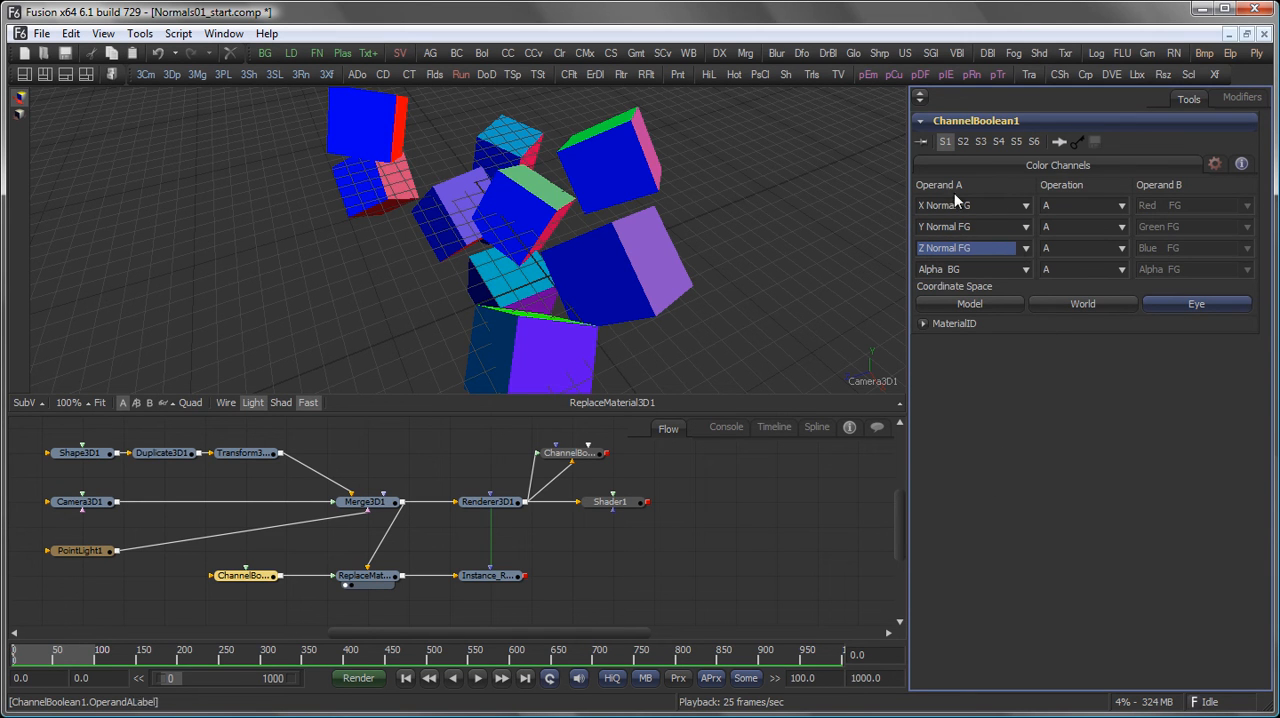
{"action": "mouse_move", "coordinate": [1199, 345]}
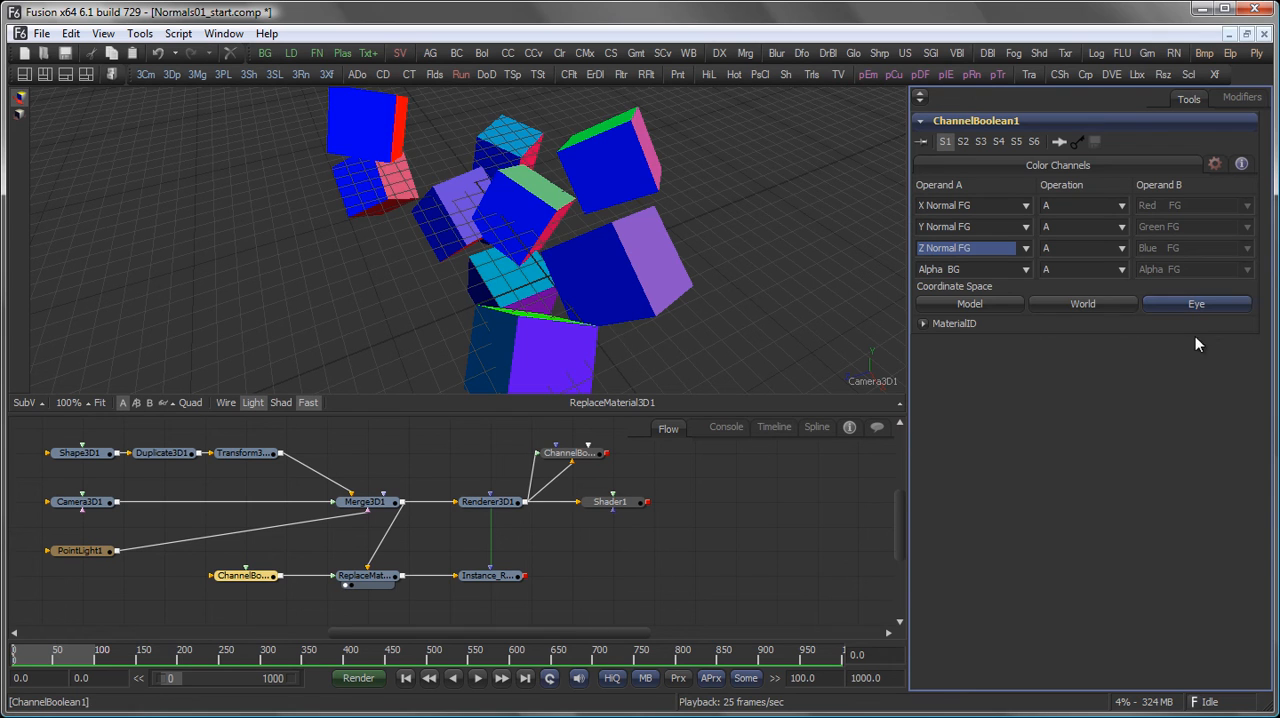
Step: Try model space, return the normals to eye coordinate space, and check the Renderer3D1 settings
{"action": "left_click", "coordinate": [969, 303]}
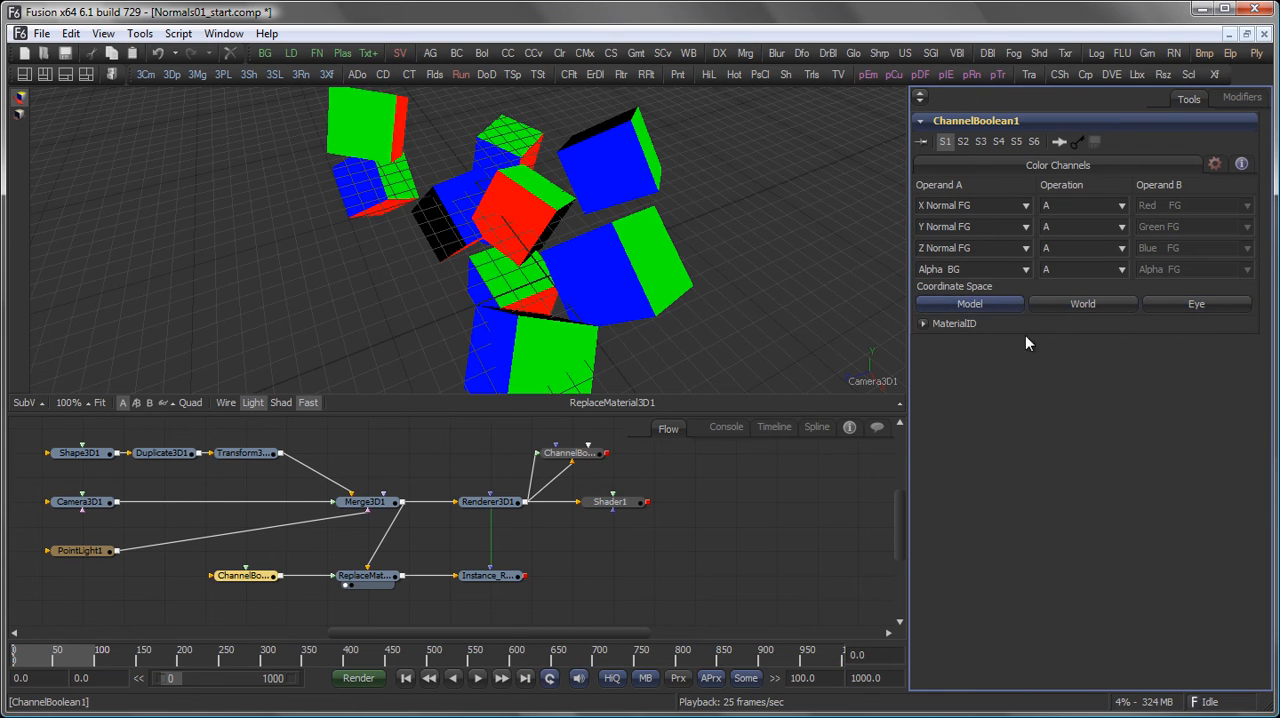
{"action": "left_click", "coordinate": [1196, 303]}
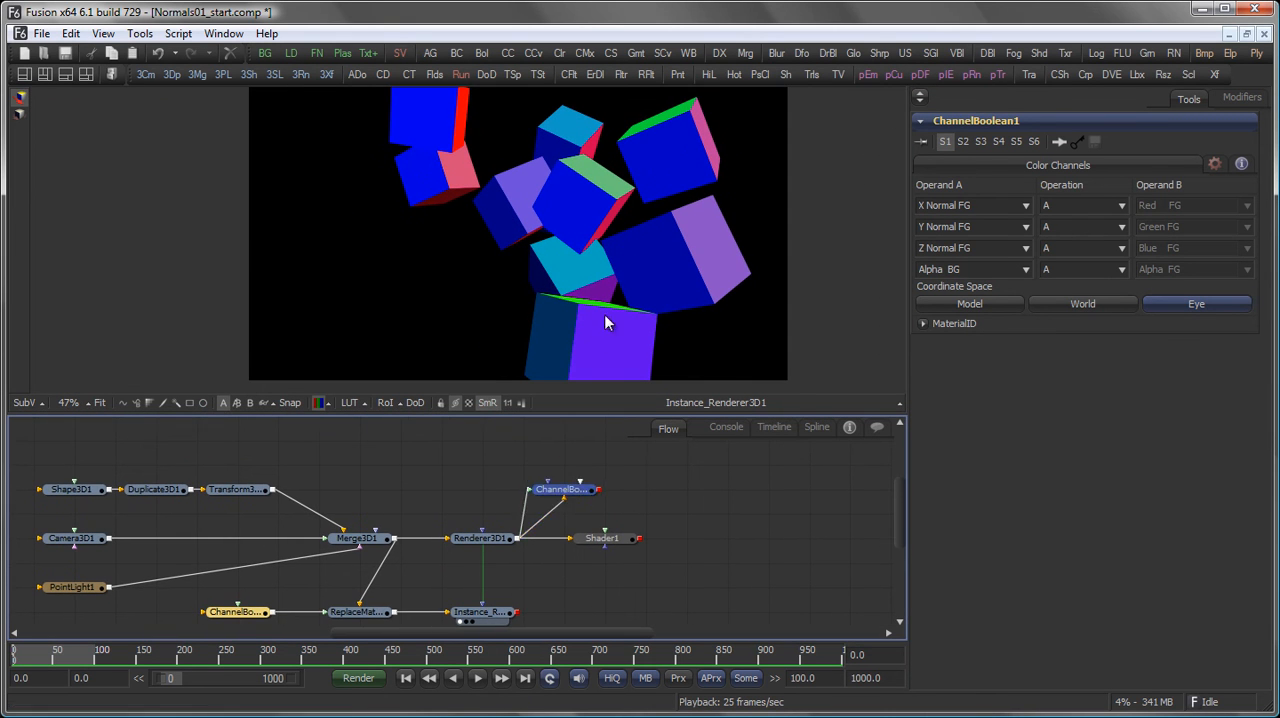
{"action": "mouse_move", "coordinate": [620, 190]}
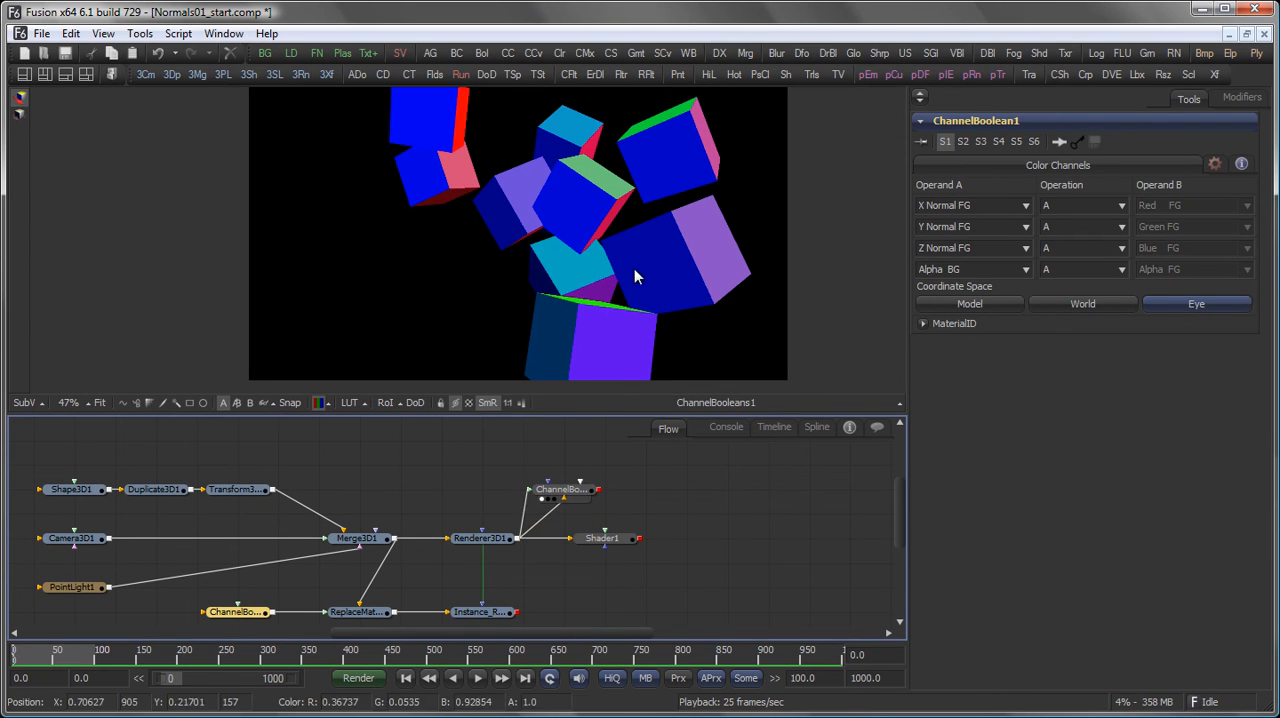
{"action": "left_click", "coordinate": [483, 538]}
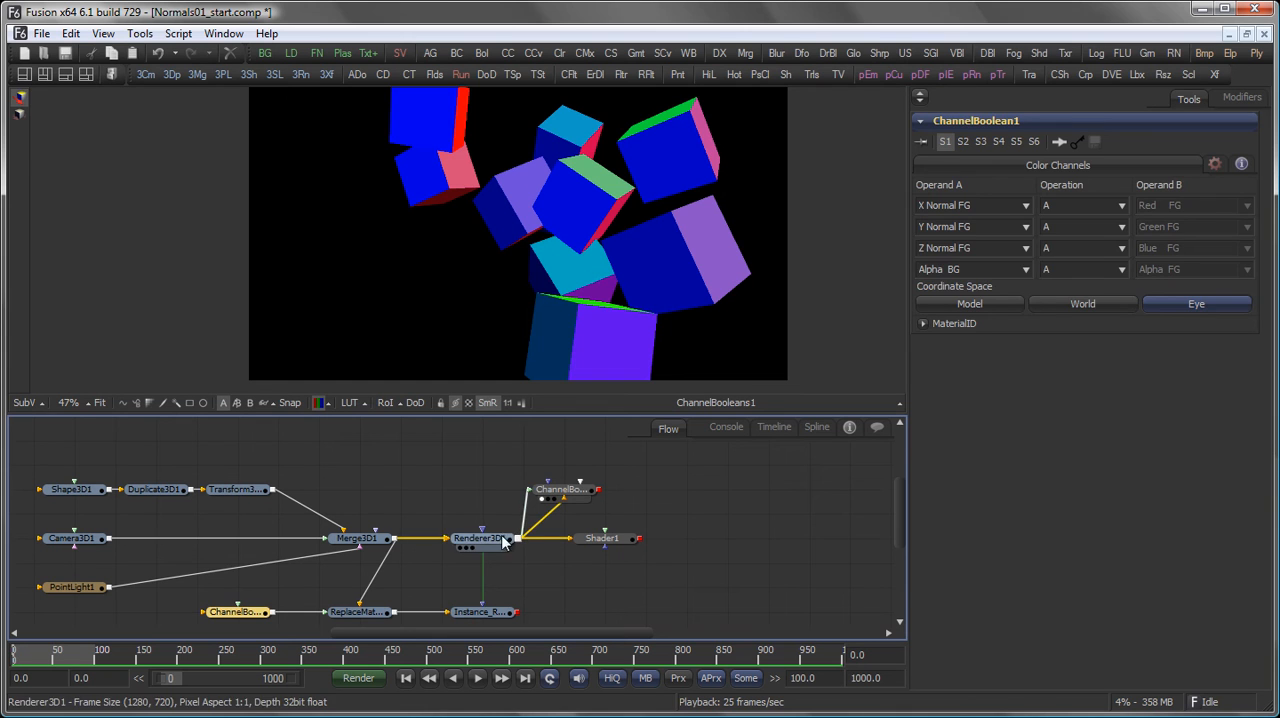
{"action": "left_click", "coordinate": [480, 538]}
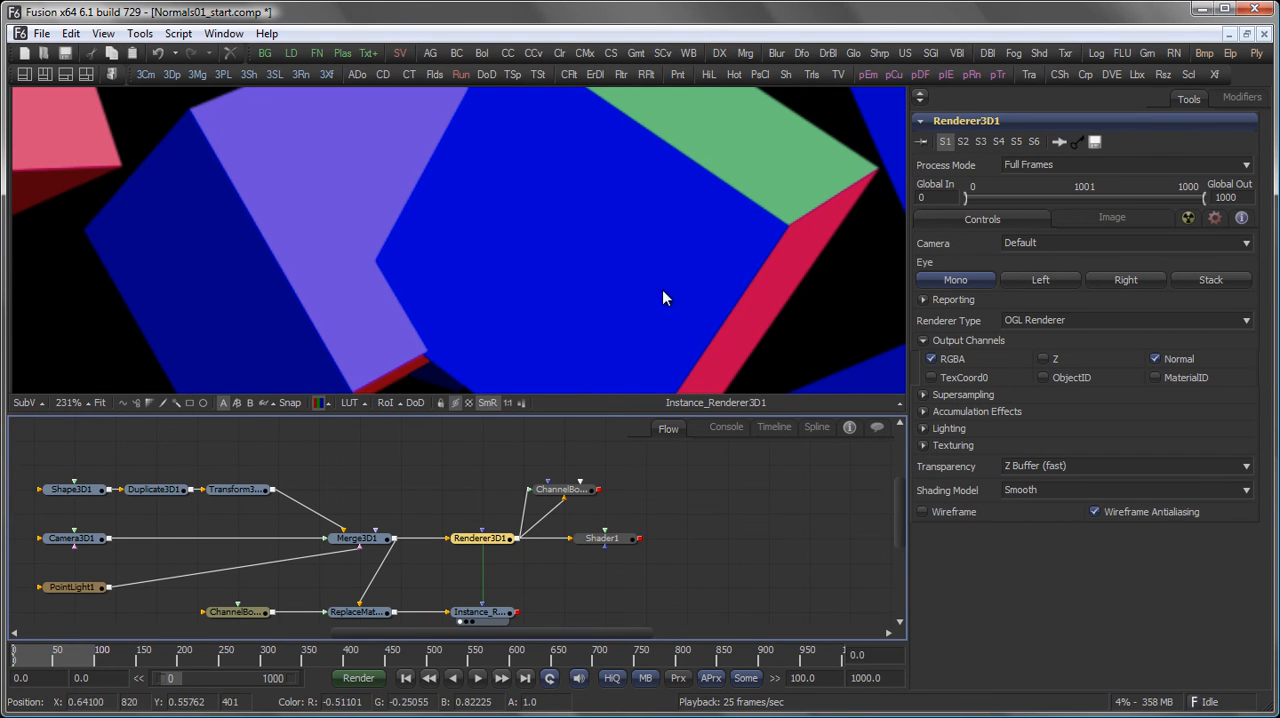
{"action": "mouse_move", "coordinate": [775, 255]}
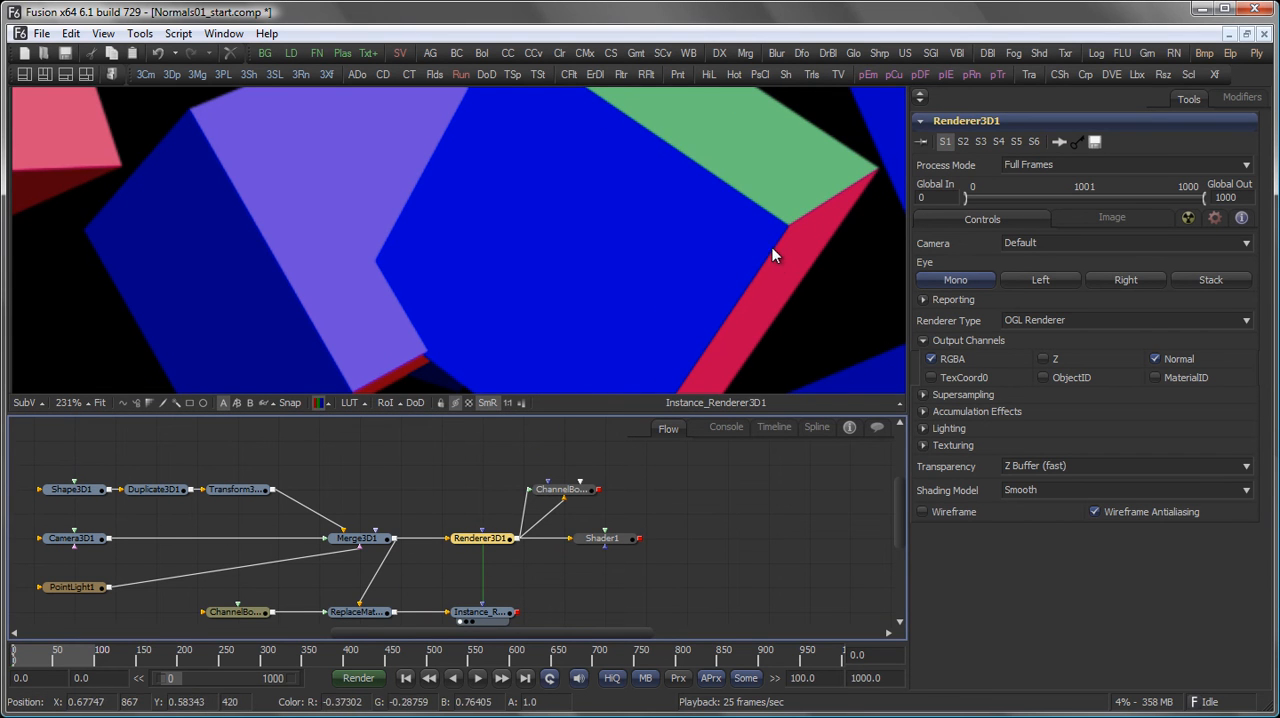
Step: Paste an instanced Shader1 fed by a new Channel Booleans node and connect Renderer3D1 into it
{"action": "left_click", "coordinate": [600, 538]}
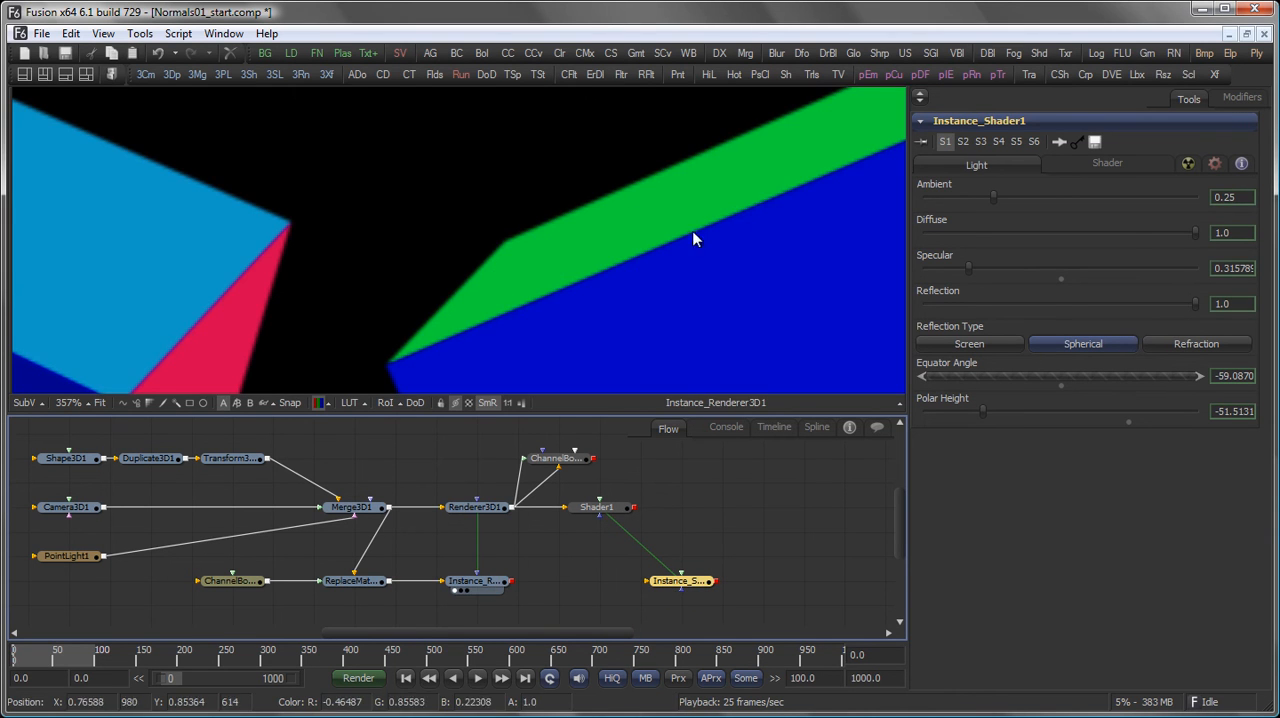
{"action": "left_click", "coordinate": [472, 507]}
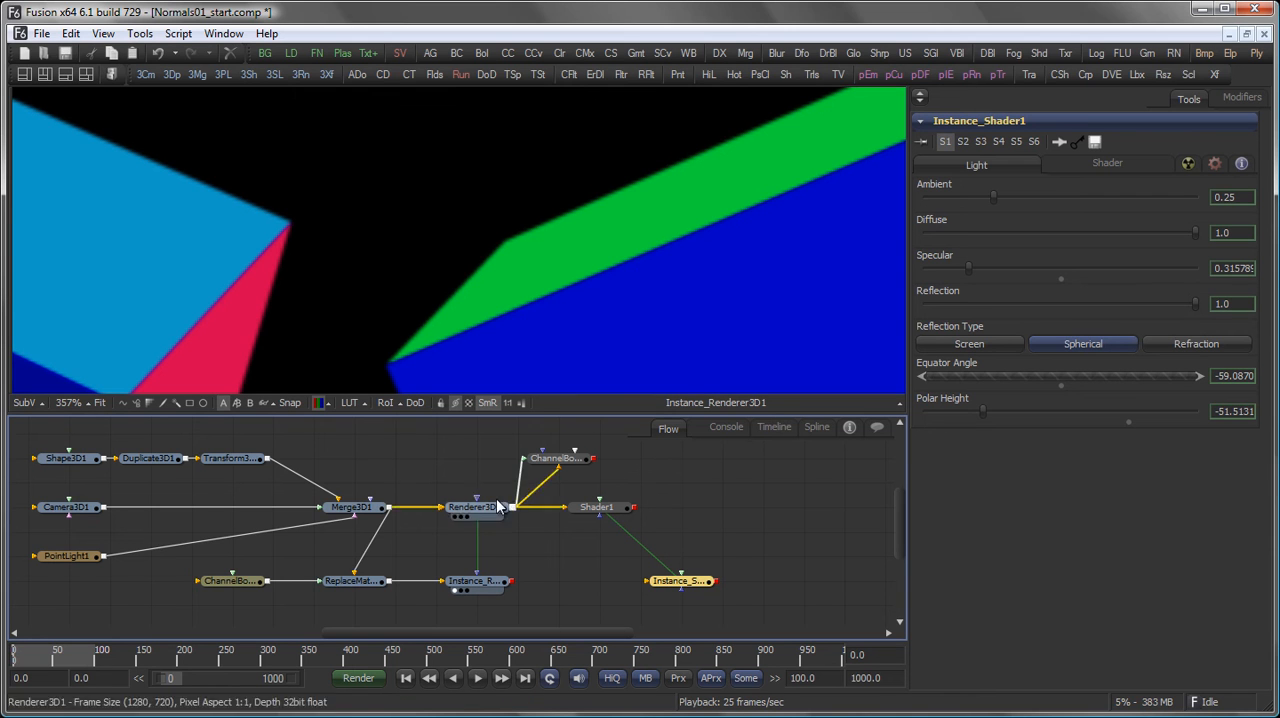
{"action": "left_click_drag", "start_coordinate": [471, 507], "coordinate": [475, 424]}
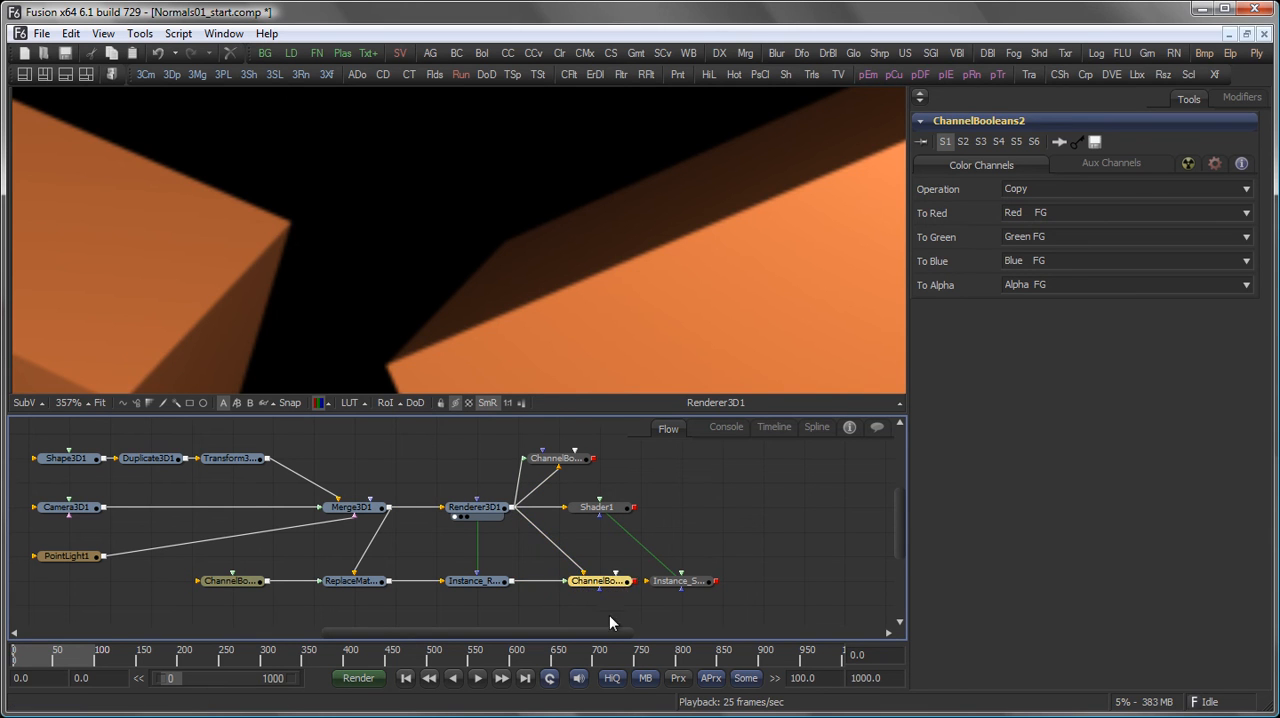
Step: In ChannelBooleans2's Aux Channels, enable extra channels and feed Red FG into the X normal
{"action": "left_click", "coordinate": [597, 581]}
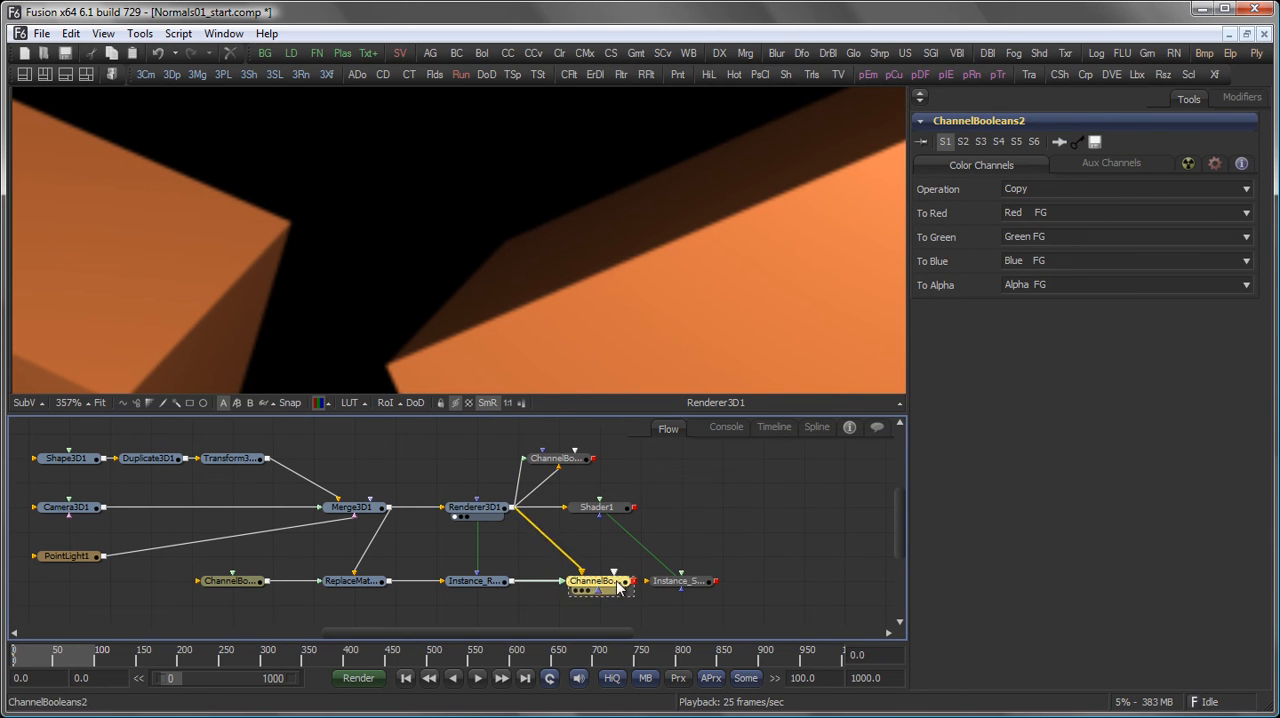
{"action": "left_click", "coordinate": [1120, 212]}
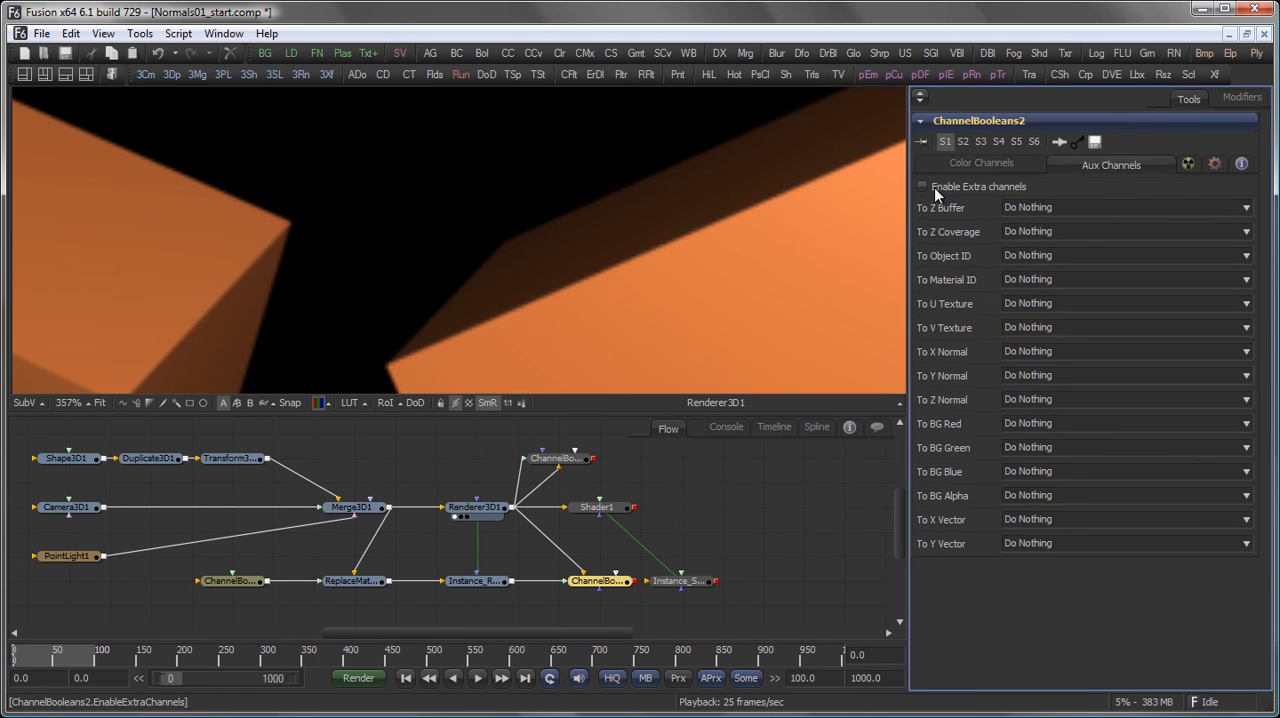
{"action": "left_click", "coordinate": [922, 186]}
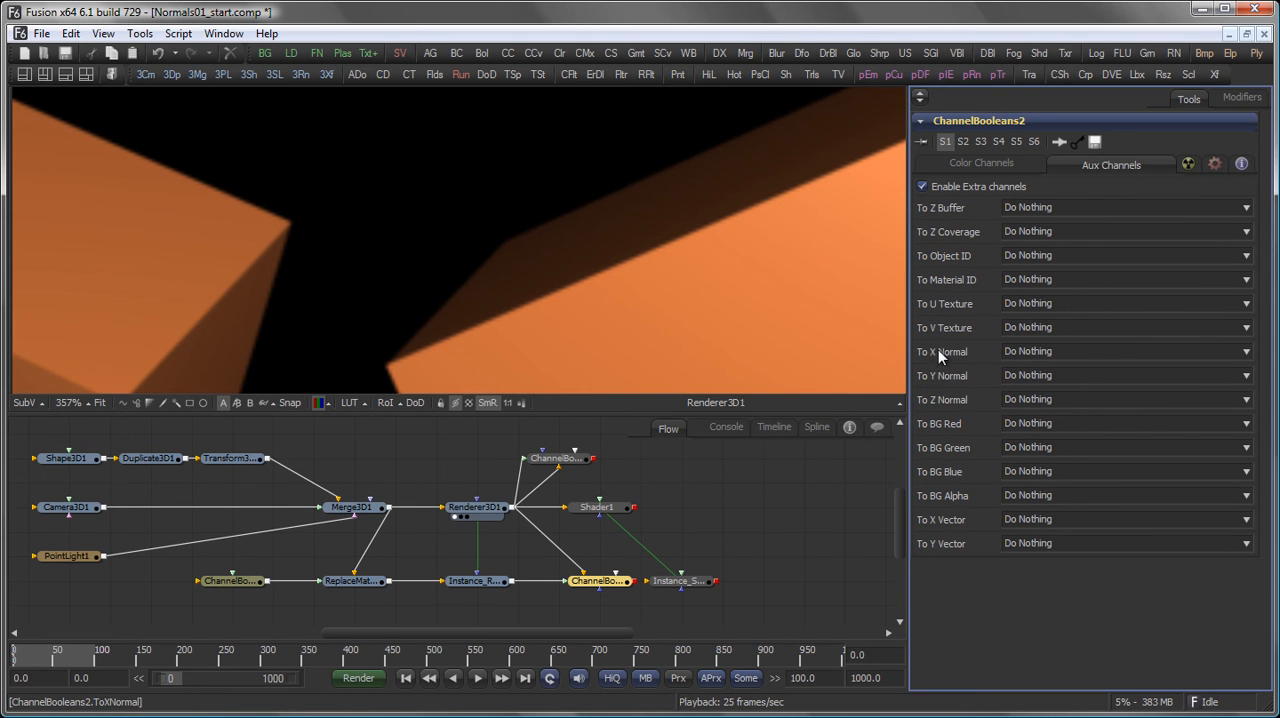
{"action": "left_click", "coordinate": [1120, 351]}
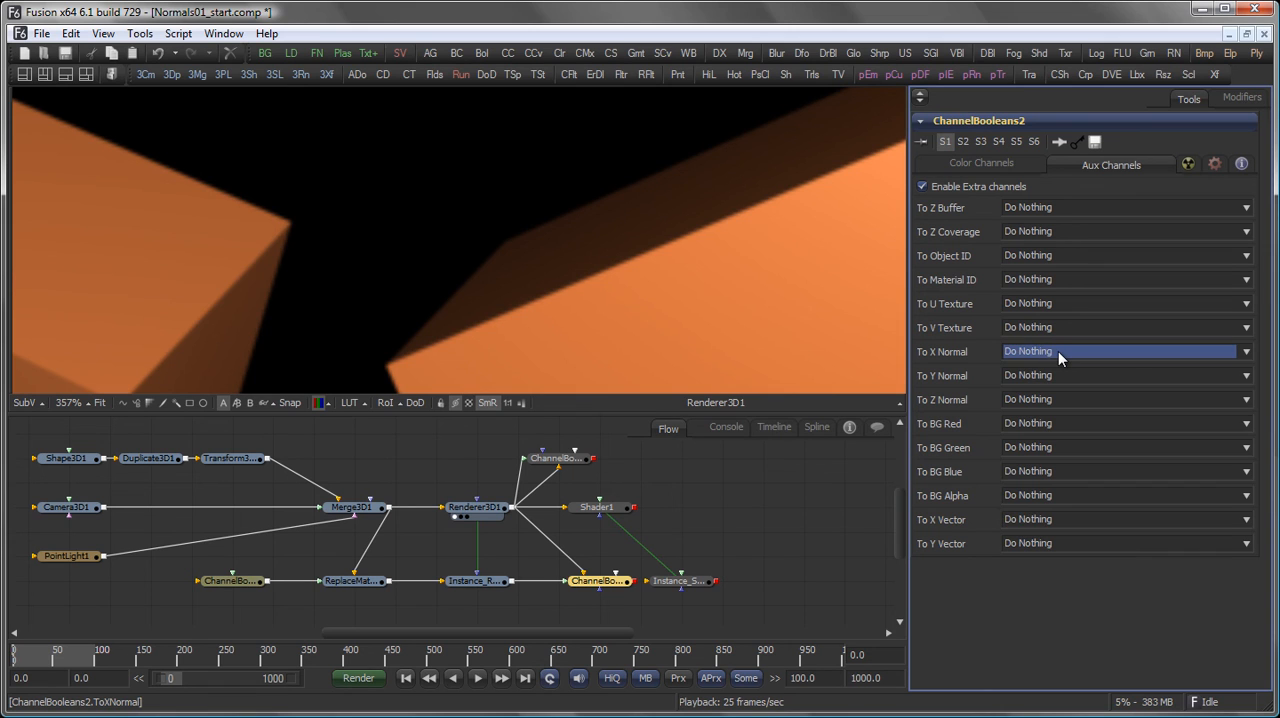
{"action": "left_click", "coordinate": [1120, 351]}
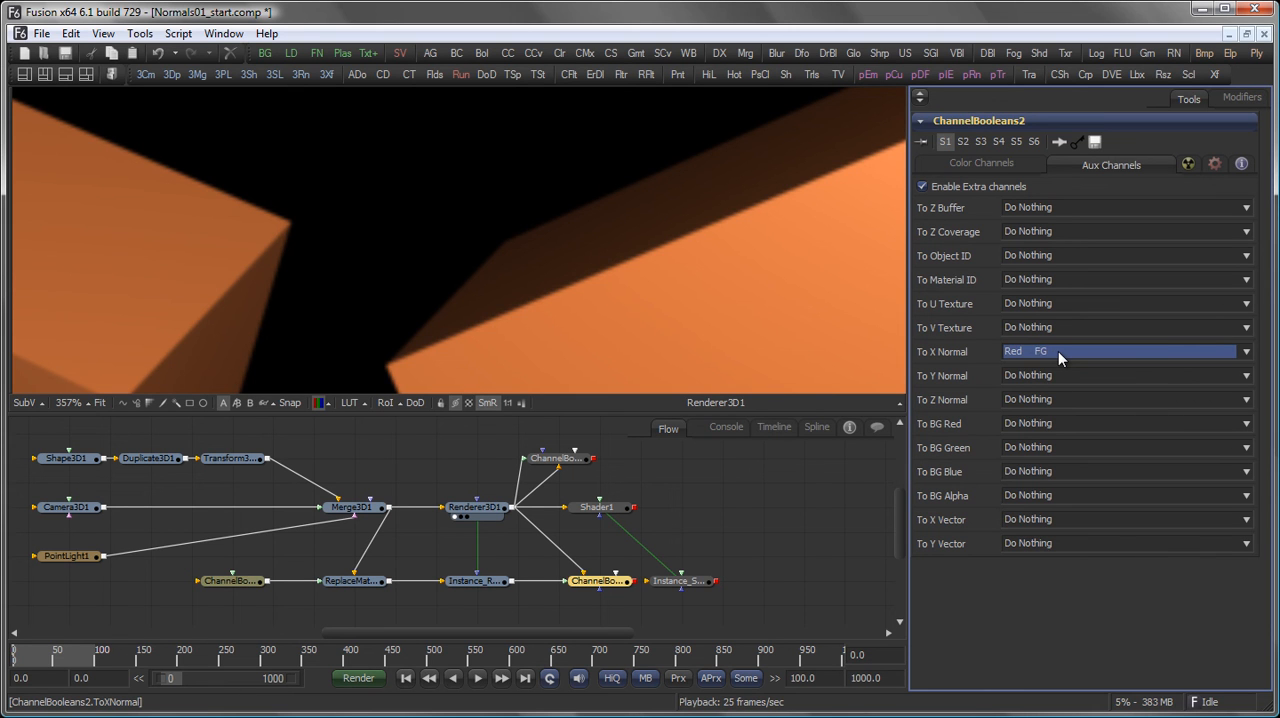
Step: Feed Green FG and Blue FG into the Y and Z normals, then view Instance_Renderer3D1's normals
{"action": "left_click", "coordinate": [1120, 375]}
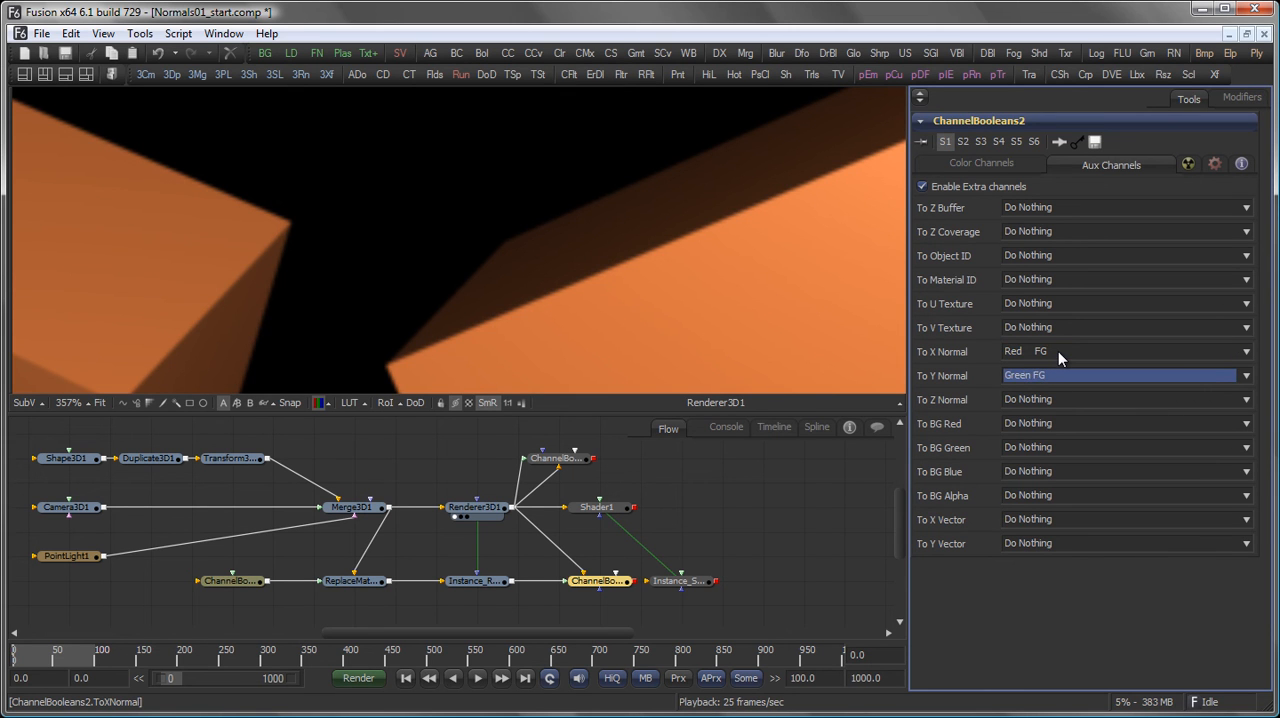
{"action": "left_click", "coordinate": [1120, 399]}
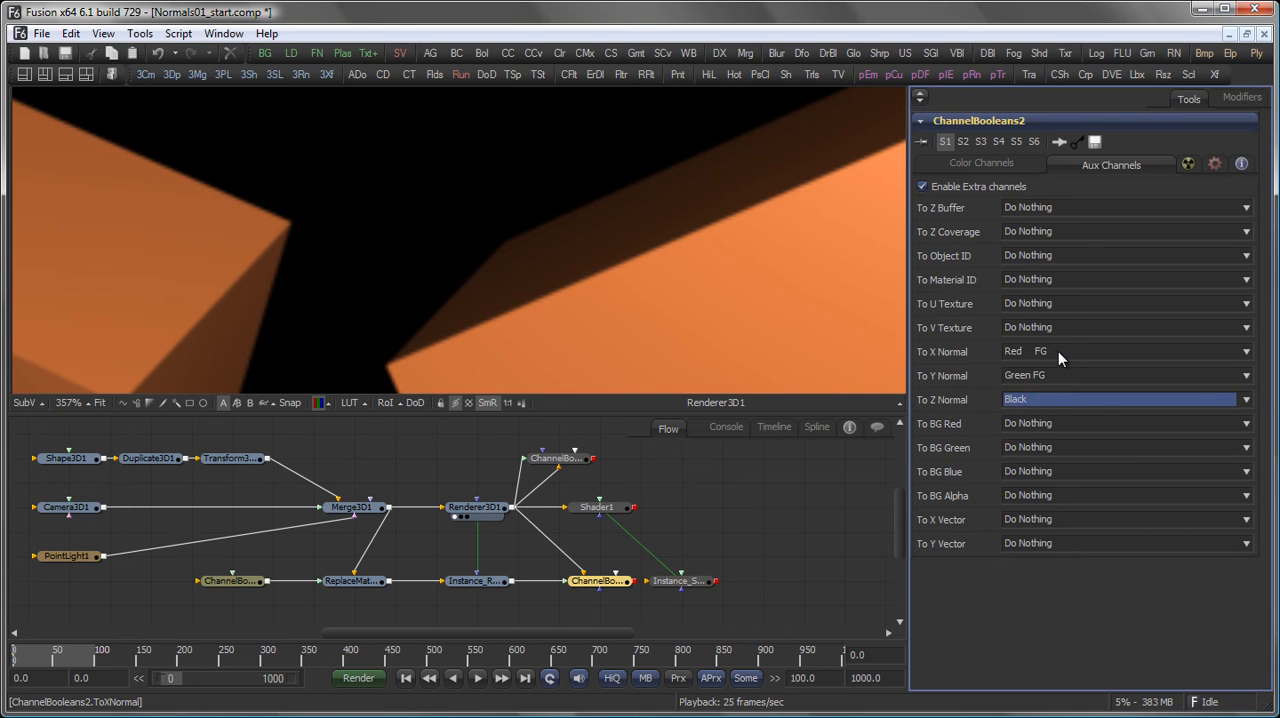
{"action": "left_click", "coordinate": [1120, 399]}
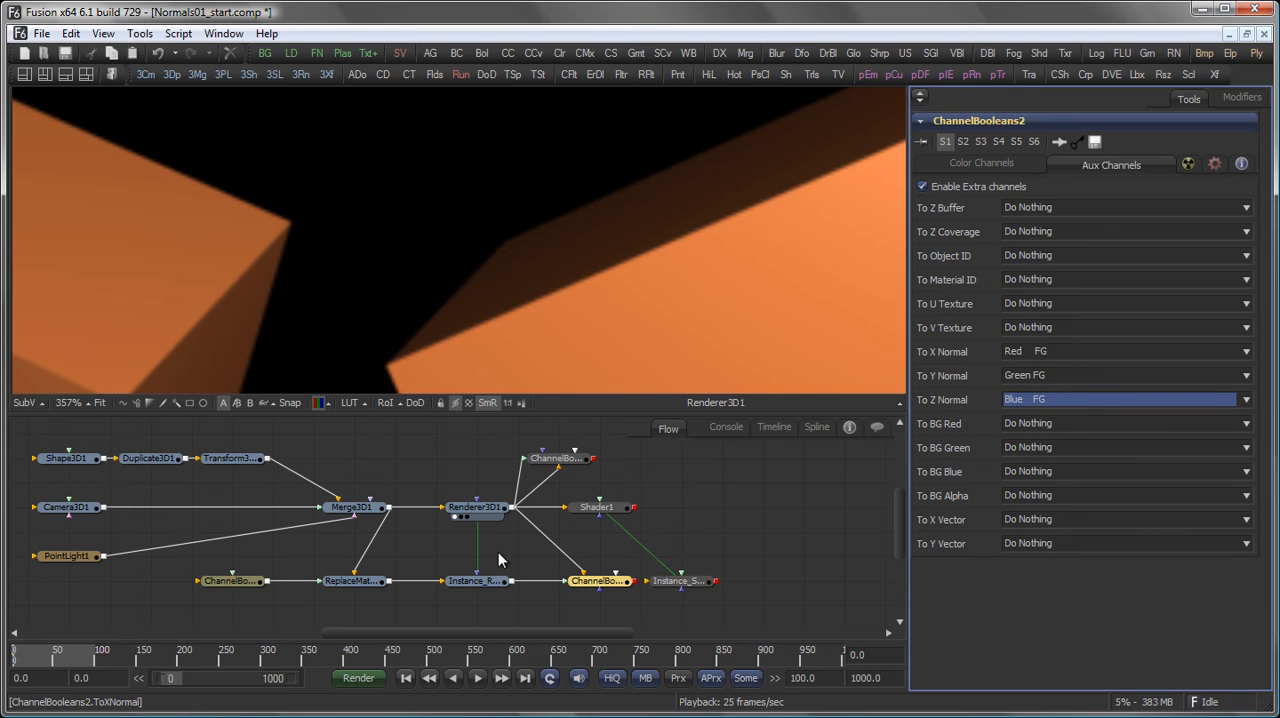
{"action": "left_click", "coordinate": [598, 580]}
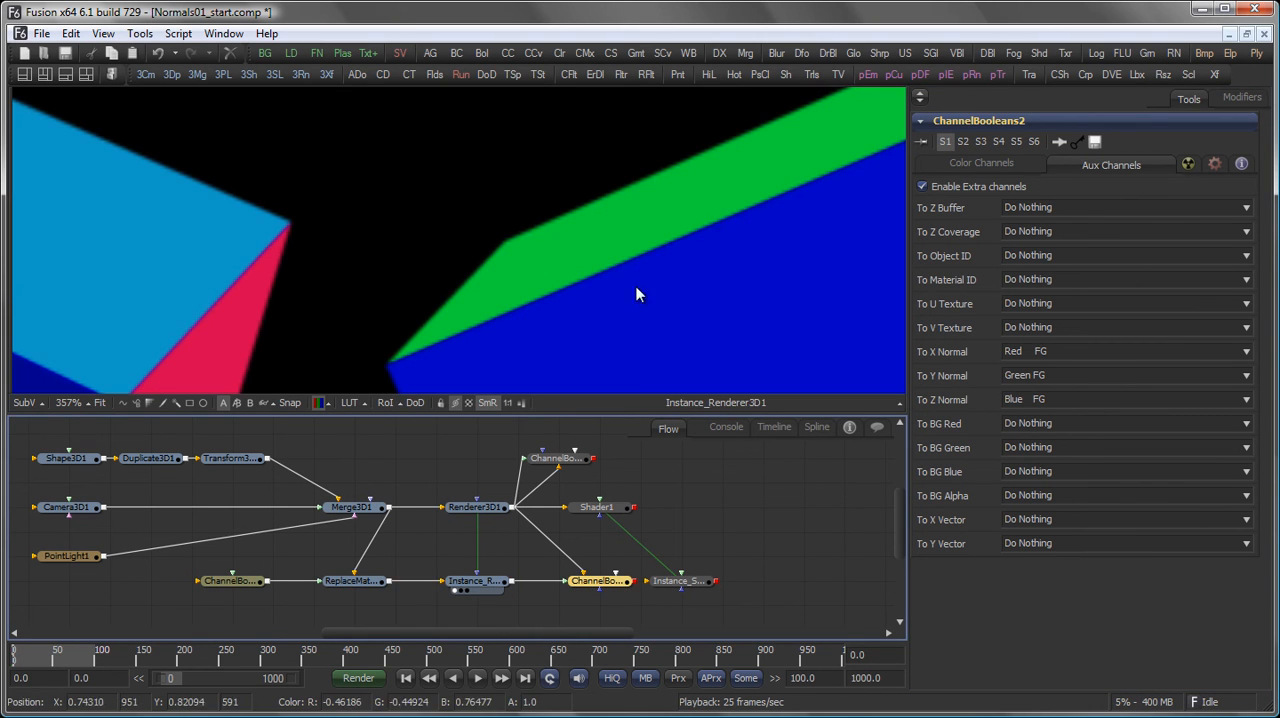
{"action": "mouse_move", "coordinate": [456, 360]}
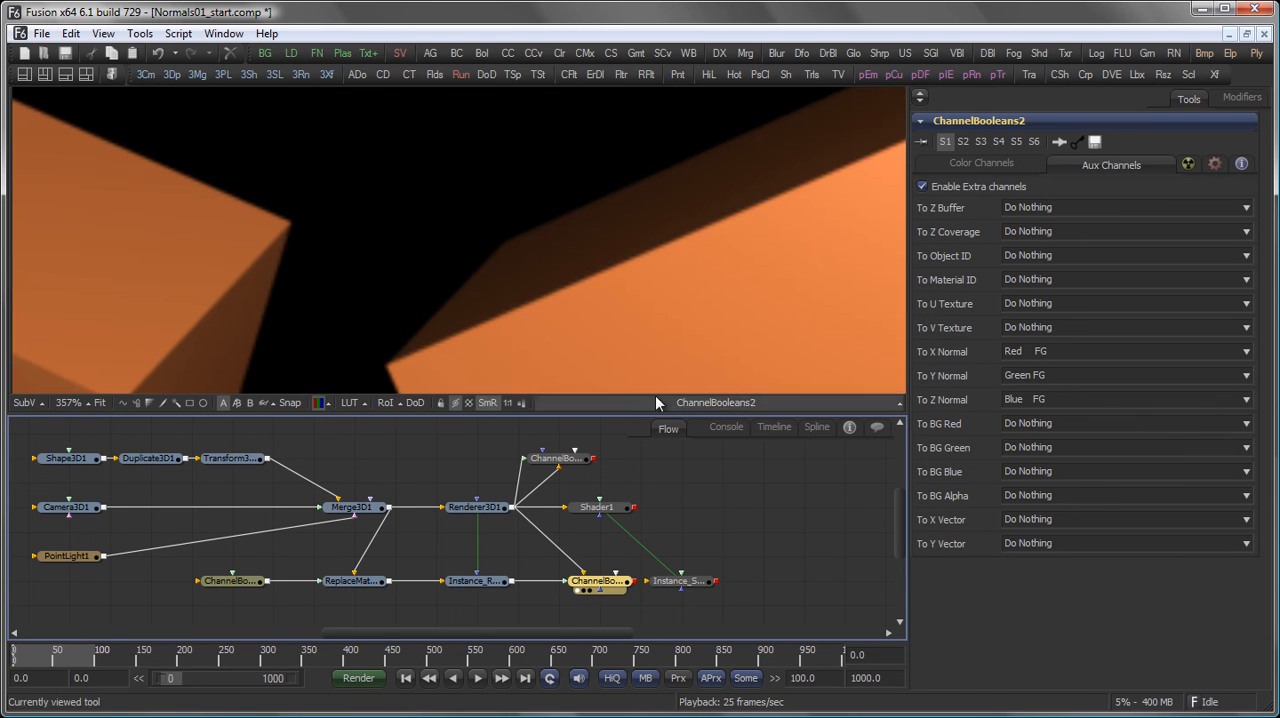
Step: View Shader1's relit cubes, check its Light settings, and move the playhead to frame 22
{"action": "left_click", "coordinate": [680, 581]}
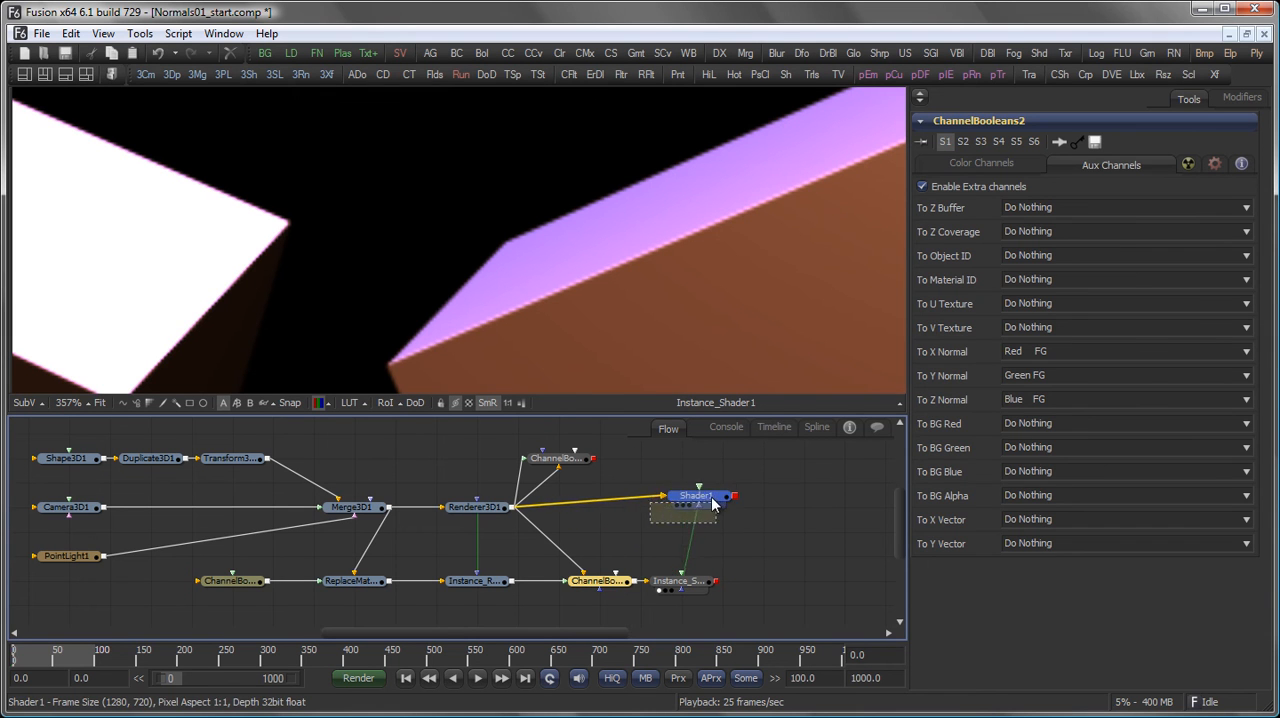
{"action": "left_click", "coordinate": [695, 496]}
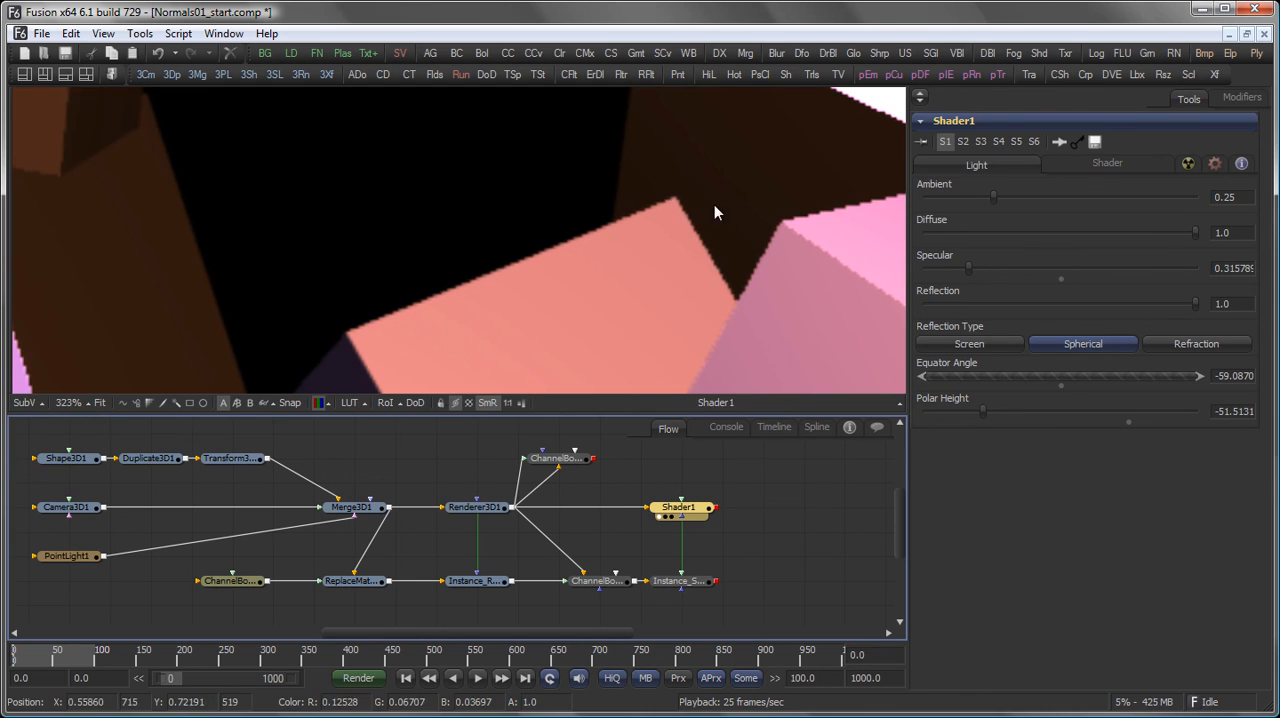
{"action": "left_click", "coordinate": [683, 580]}
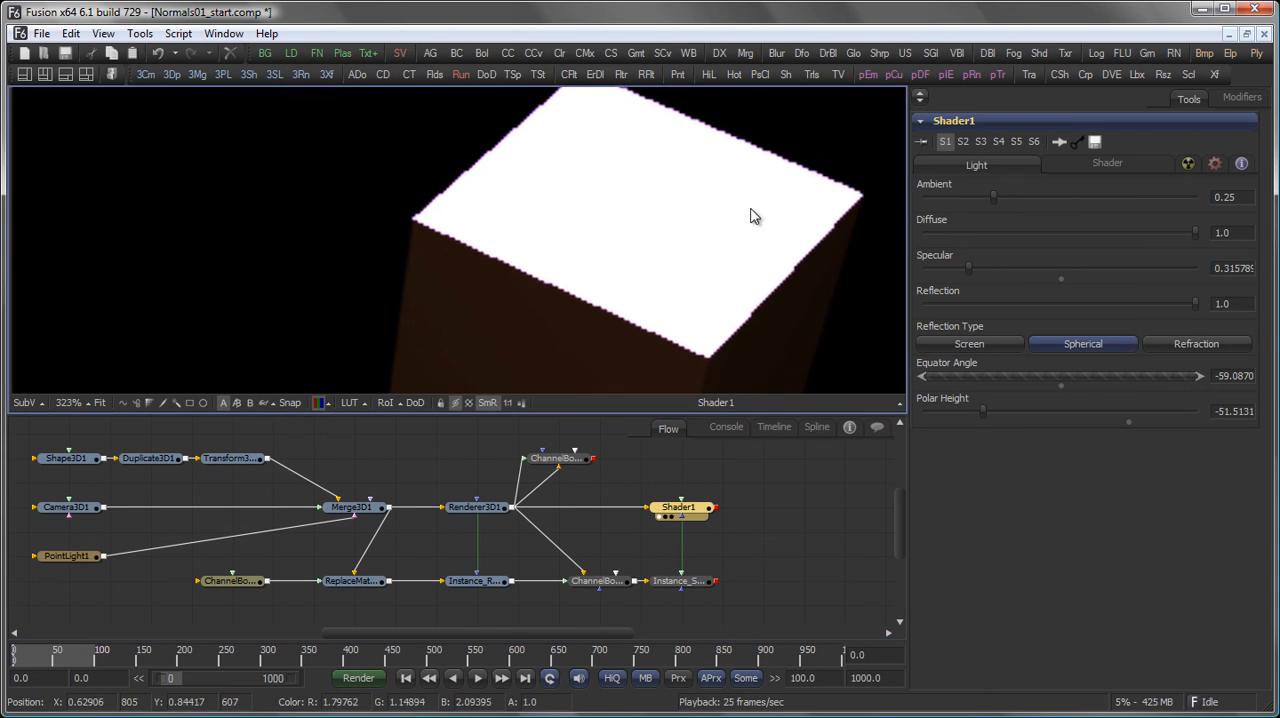
{"action": "left_click", "coordinate": [230, 580]}
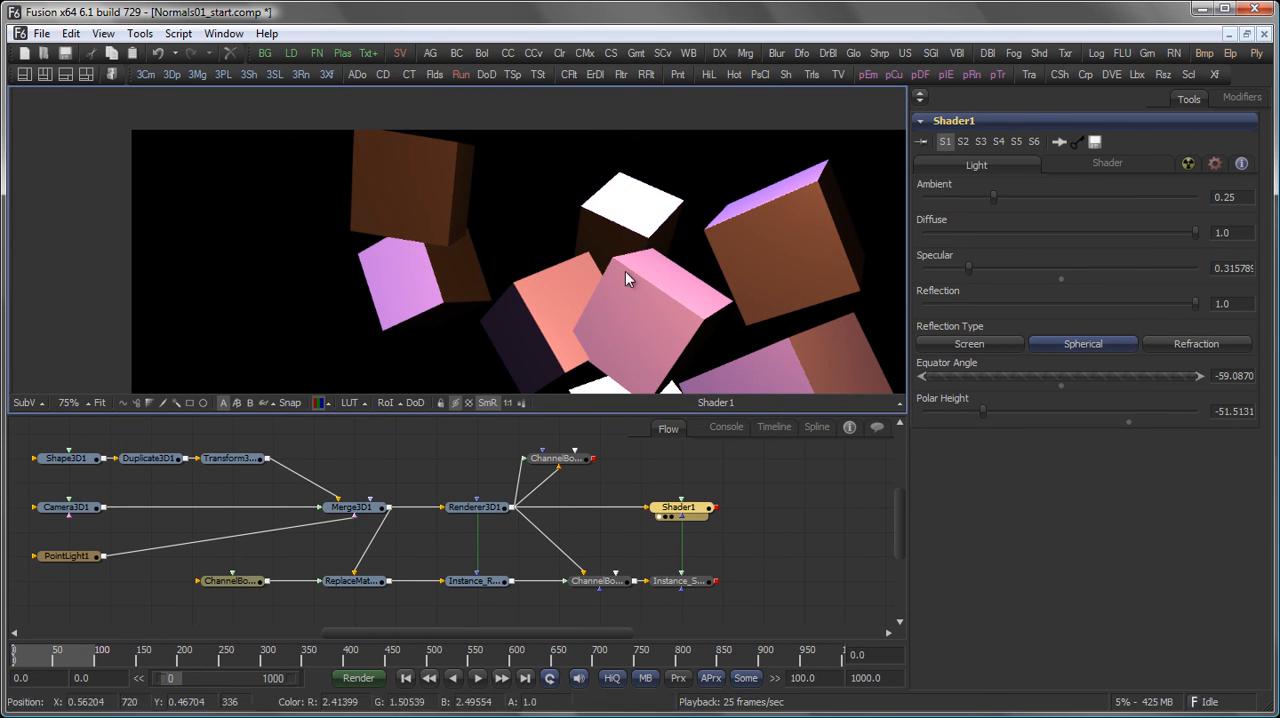
{"action": "left_click", "coordinate": [351, 581]}
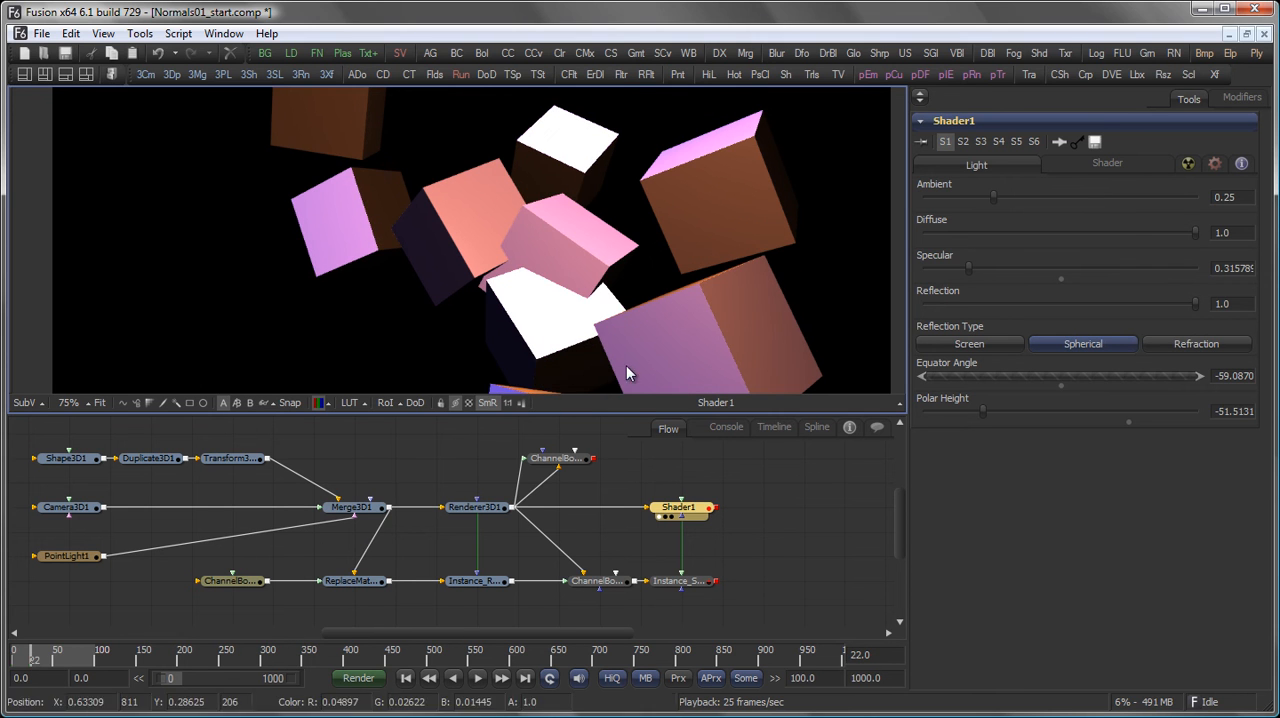
Step: Enable Motion Blur on Renderer3D1 (Quality 5, Shutter Angle 180) and compare with ChannelBooleans1's normals
{"action": "left_click", "coordinate": [476, 507]}
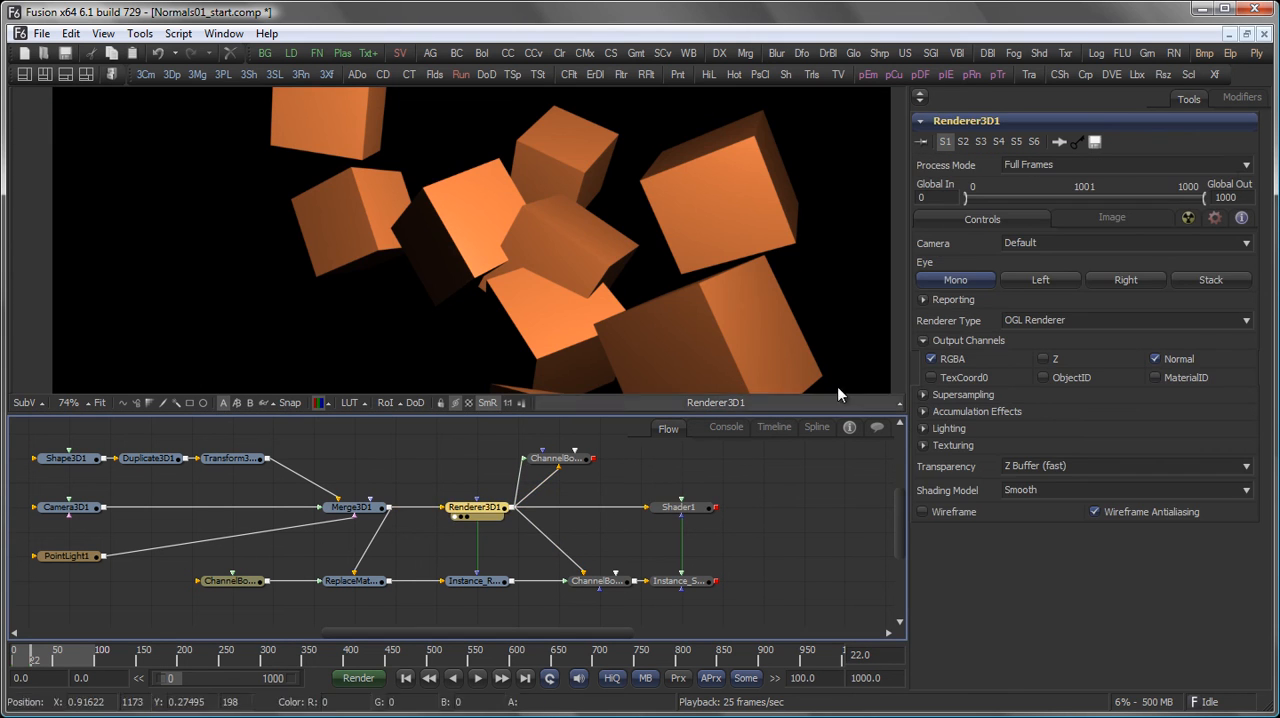
{"action": "left_click", "coordinate": [1112, 217]}
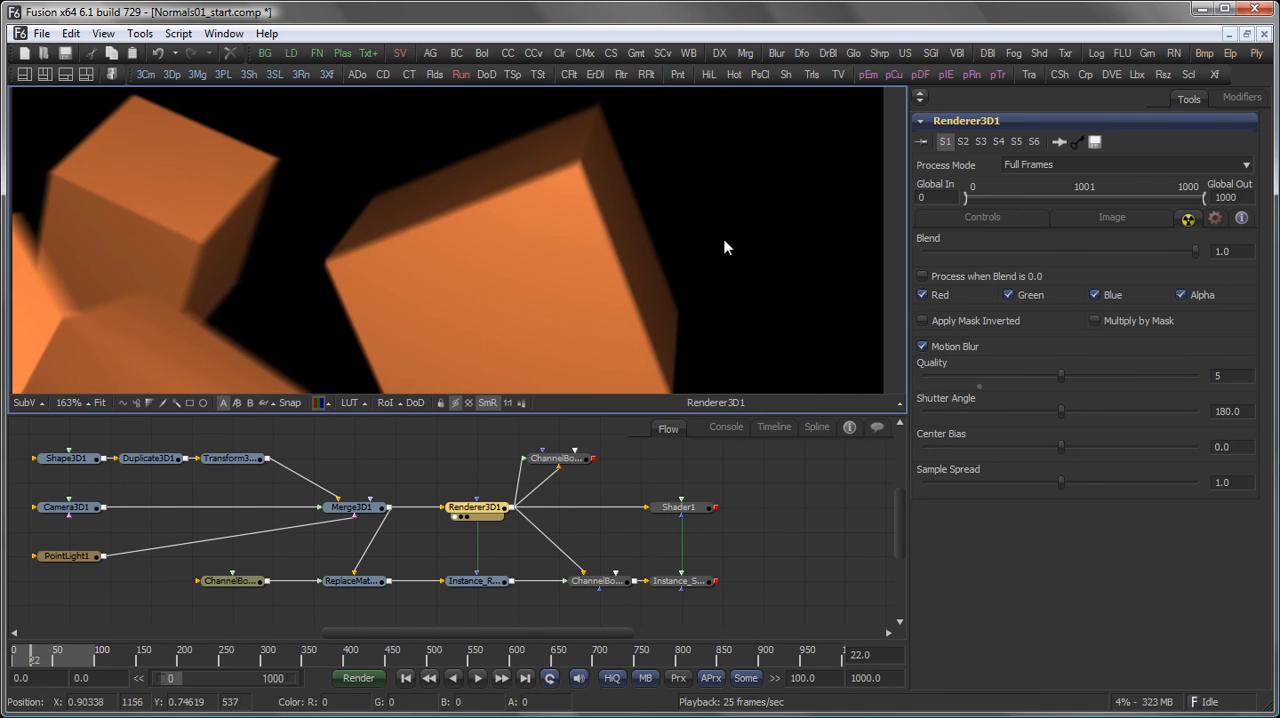
{"action": "left_click", "coordinate": [590, 458]}
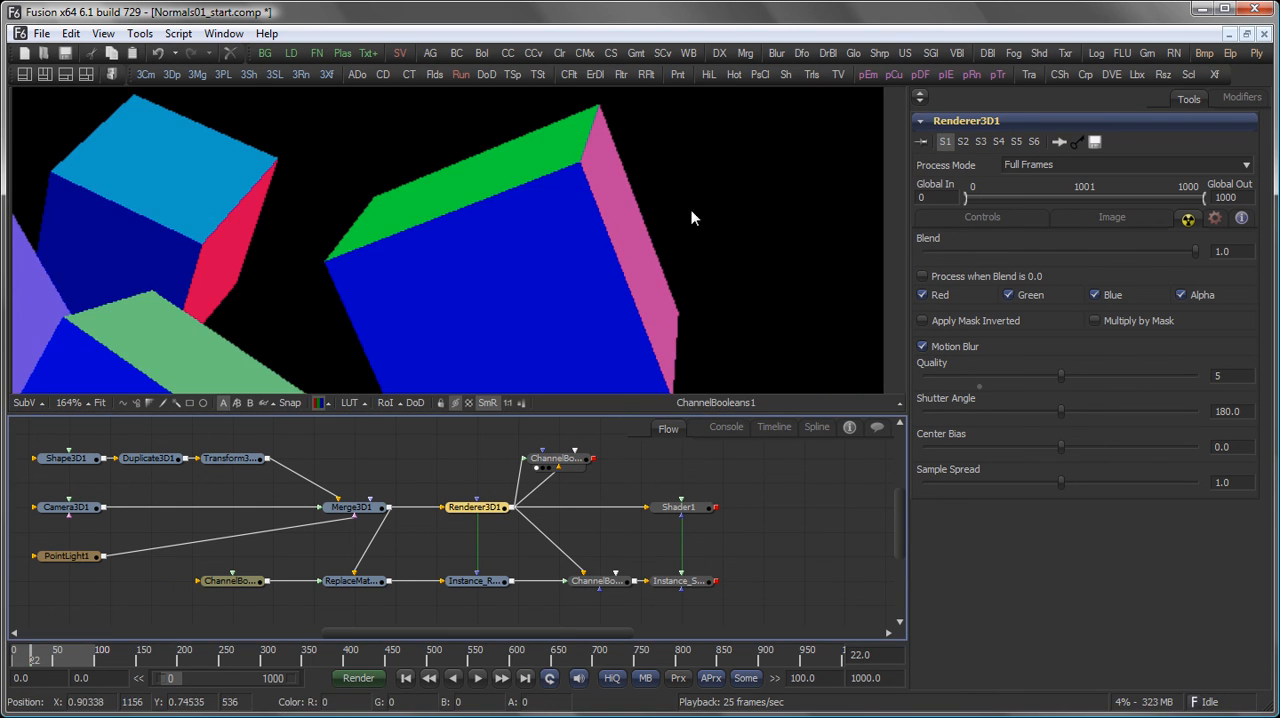
{"action": "mouse_move", "coordinate": [640, 194]}
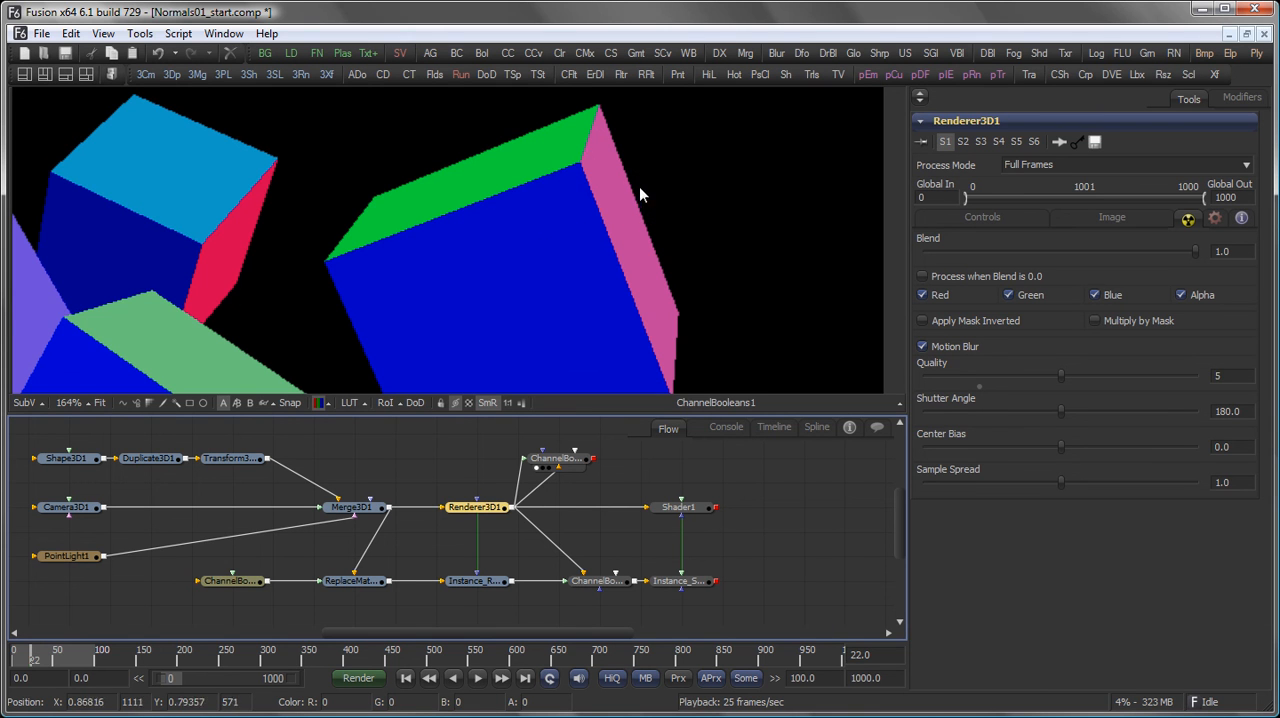
{"action": "mouse_move", "coordinate": [648, 184]}
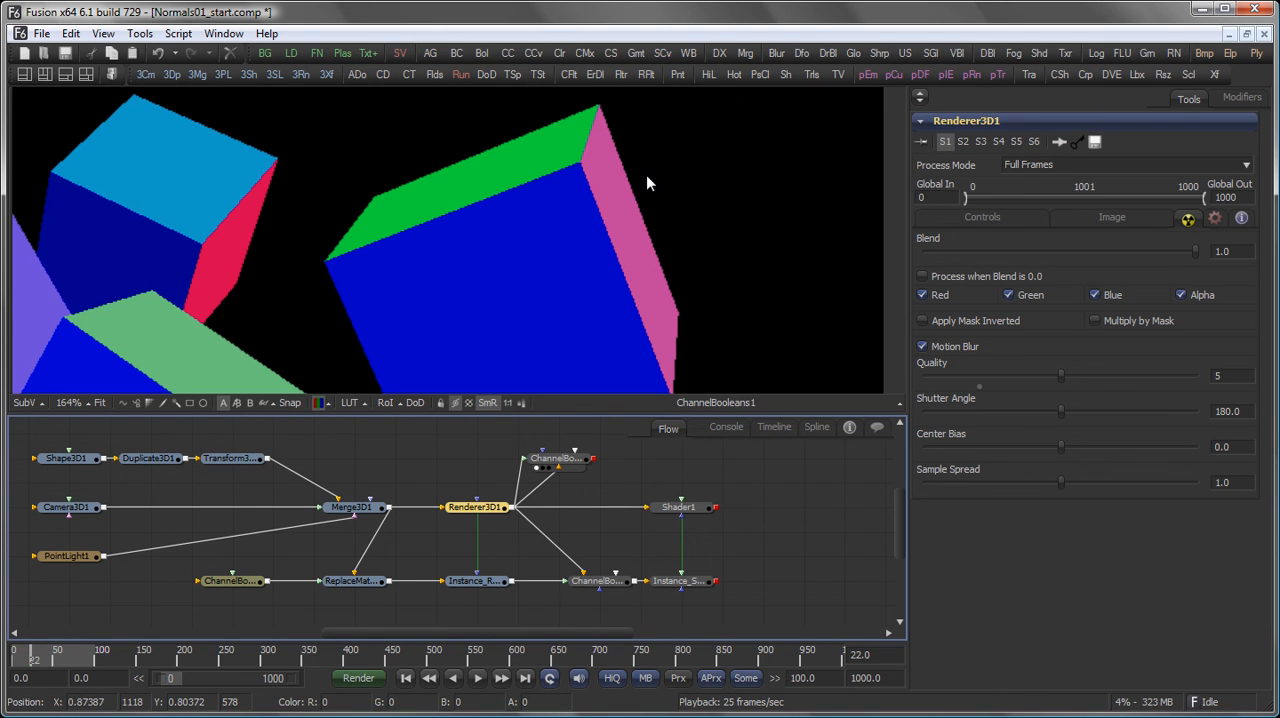
{"action": "left_click", "coordinate": [475, 507]}
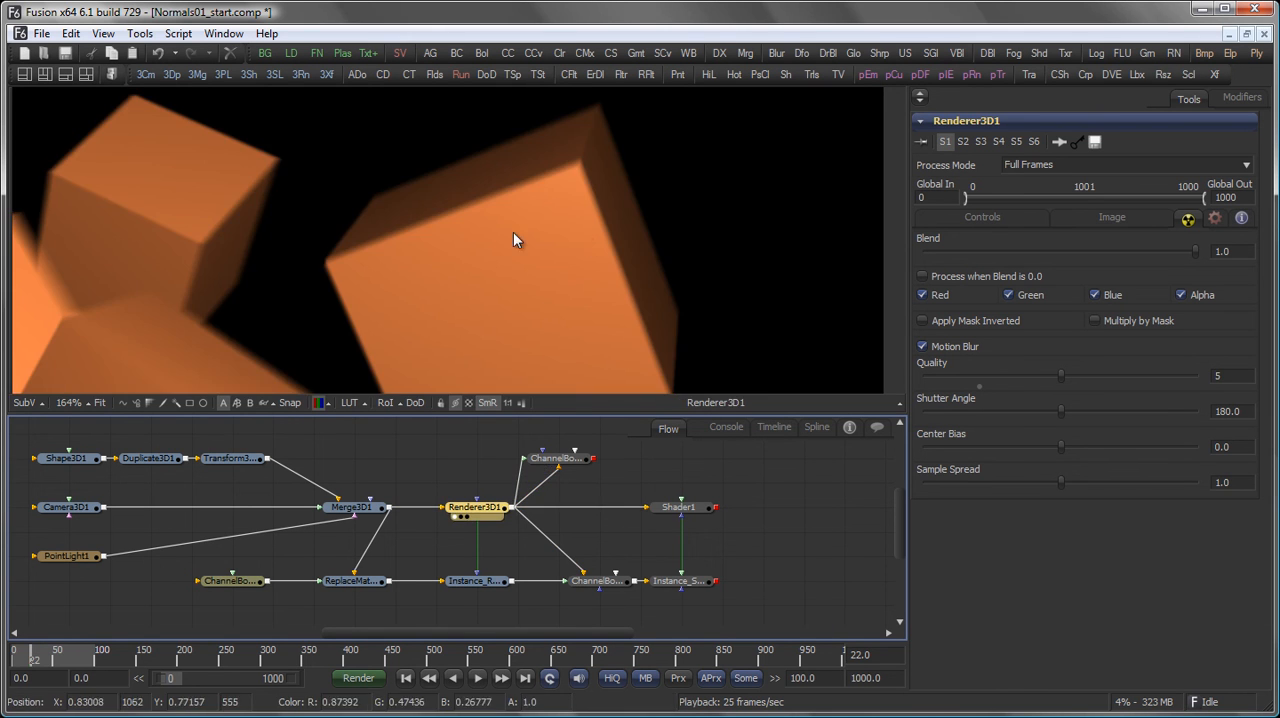
Step: View the blurred Shader1 result, then the motion-blurred normals from Instance_Renderer3D1
{"action": "left_click", "coordinate": [680, 507]}
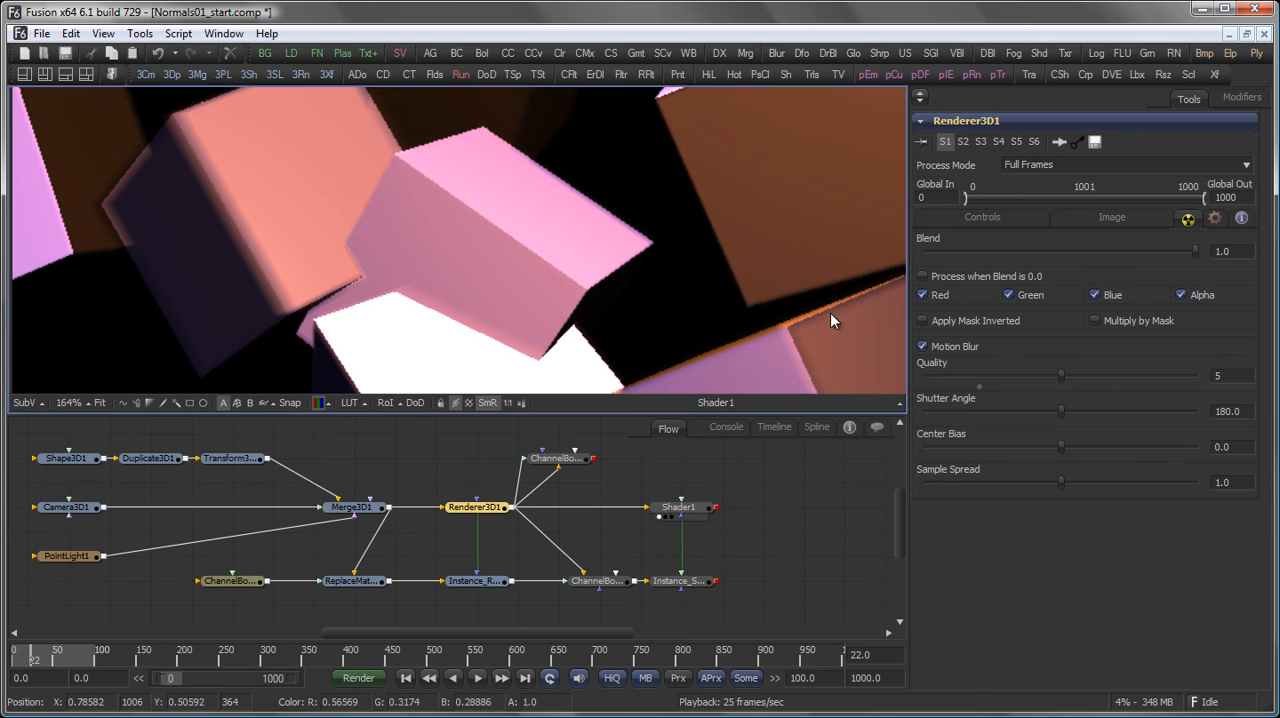
{"action": "mouse_move", "coordinate": [462, 145]}
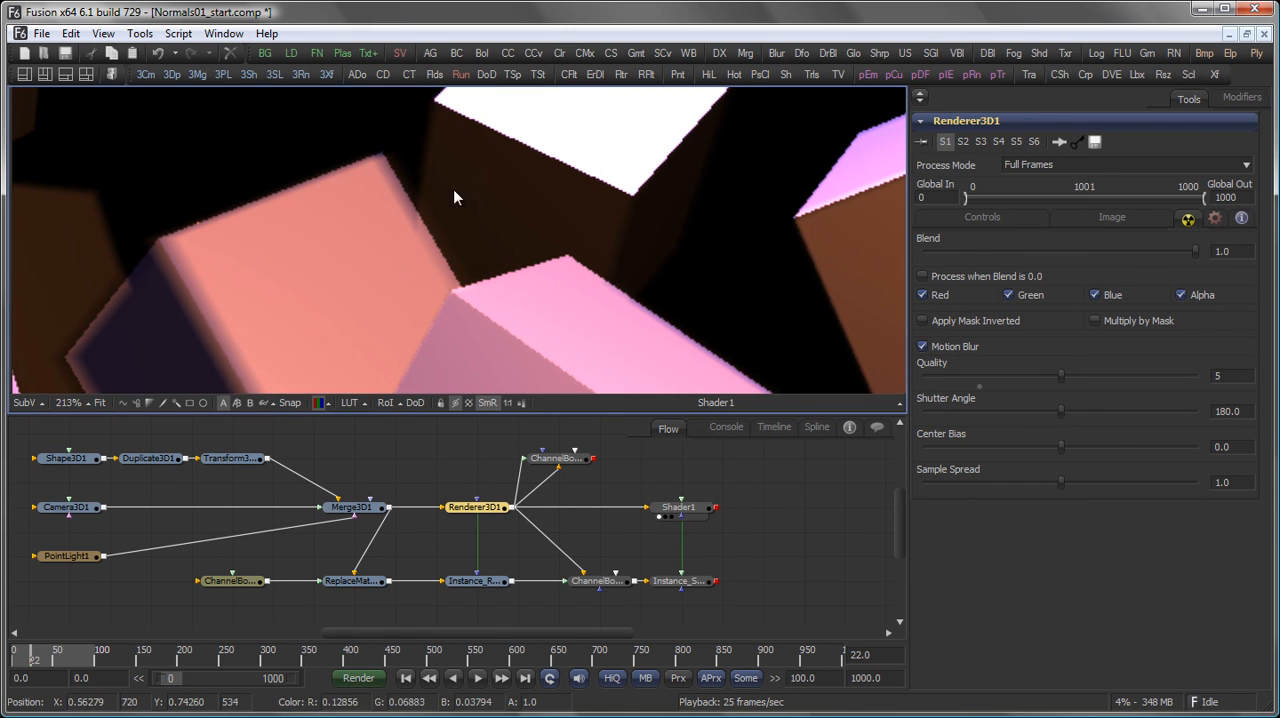
{"action": "mouse_move", "coordinate": [197, 303]}
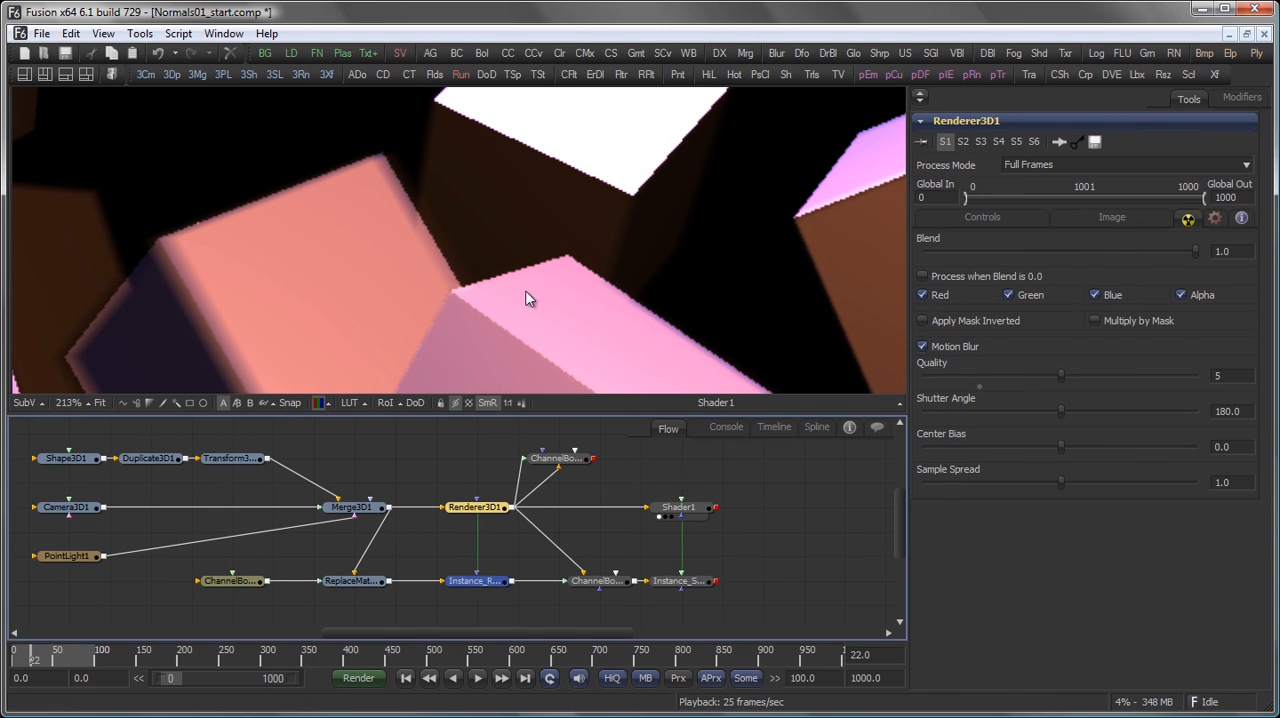
{"action": "left_click", "coordinate": [475, 507]}
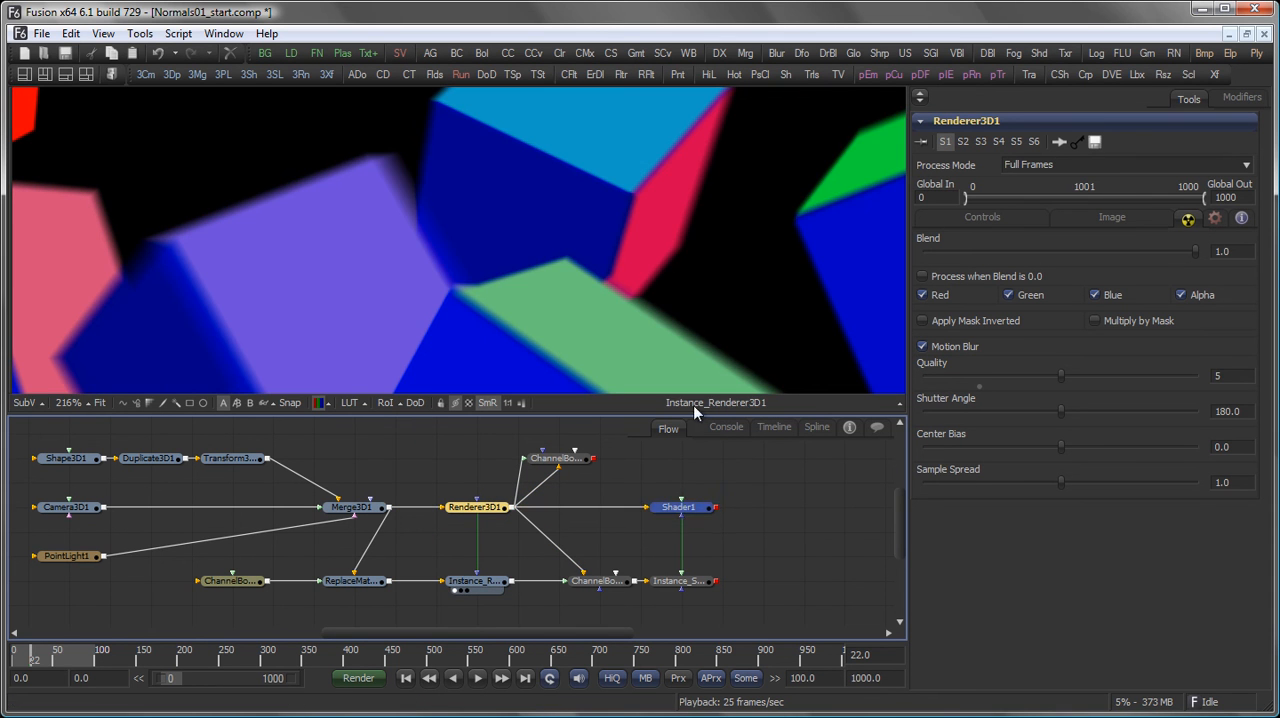
Step: View Instance_Shader1's relit cubes, then show ChannelBoolean1's X/Y/Z normal channel operands in eye space
{"action": "left_click", "coordinate": [678, 507]}
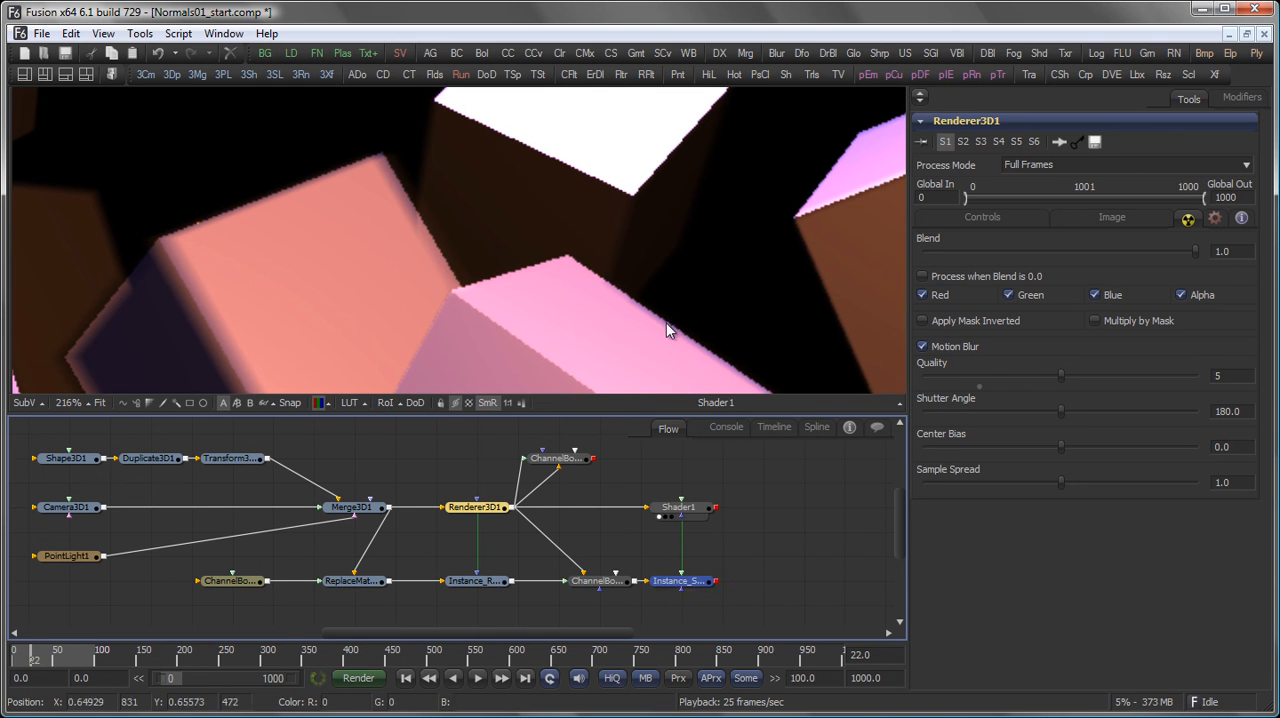
{"action": "left_click", "coordinate": [680, 581]}
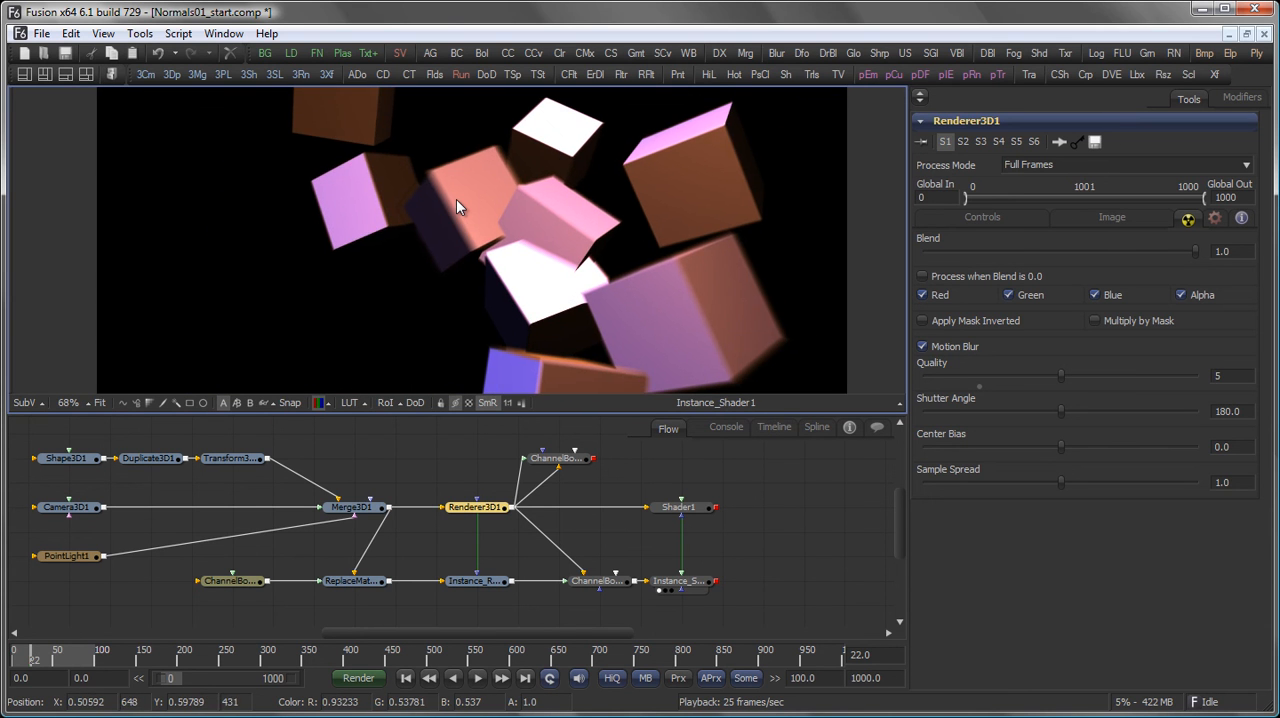
{"action": "mouse_move", "coordinate": [430, 324]}
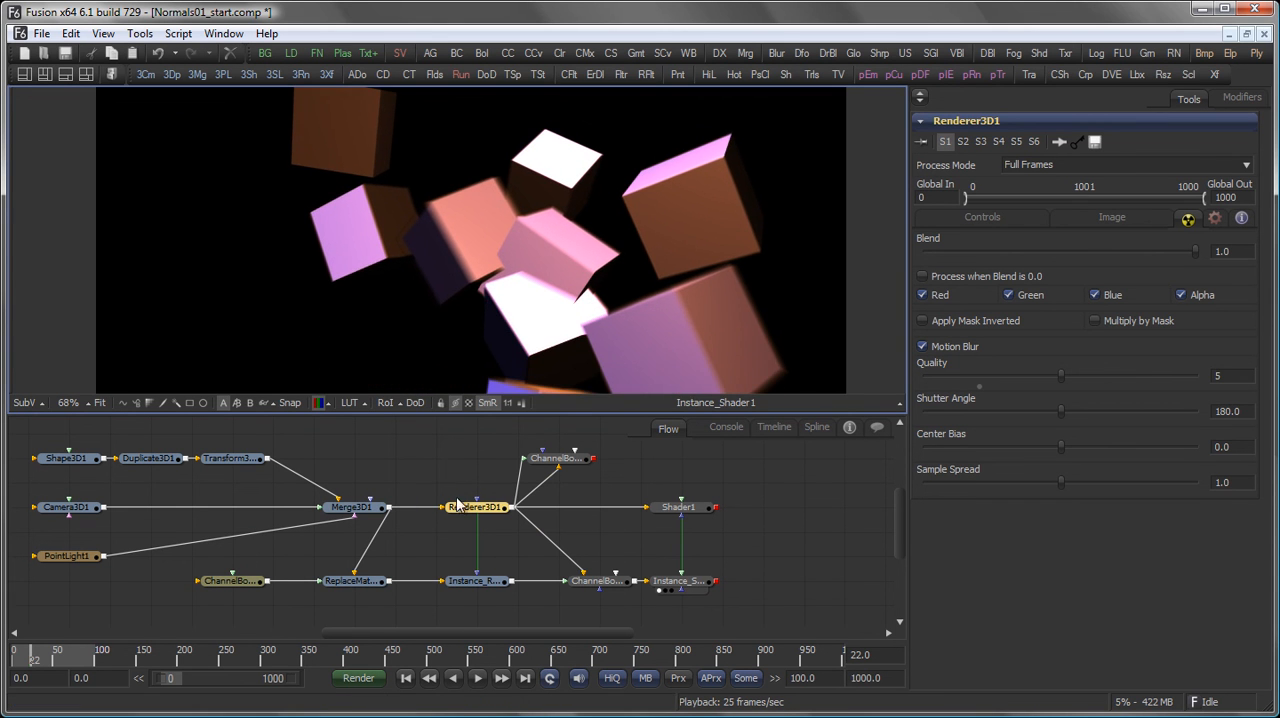
{"action": "left_click", "coordinate": [231, 581]}
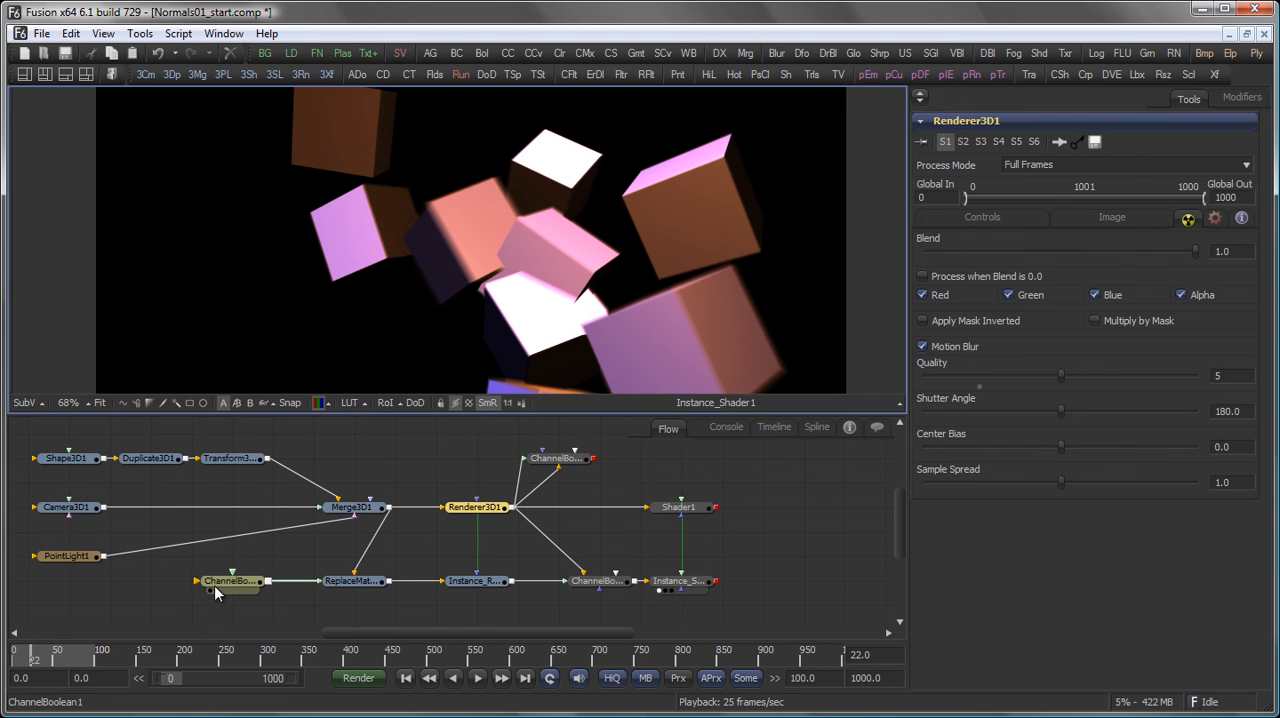
{"action": "left_click", "coordinate": [230, 580]}
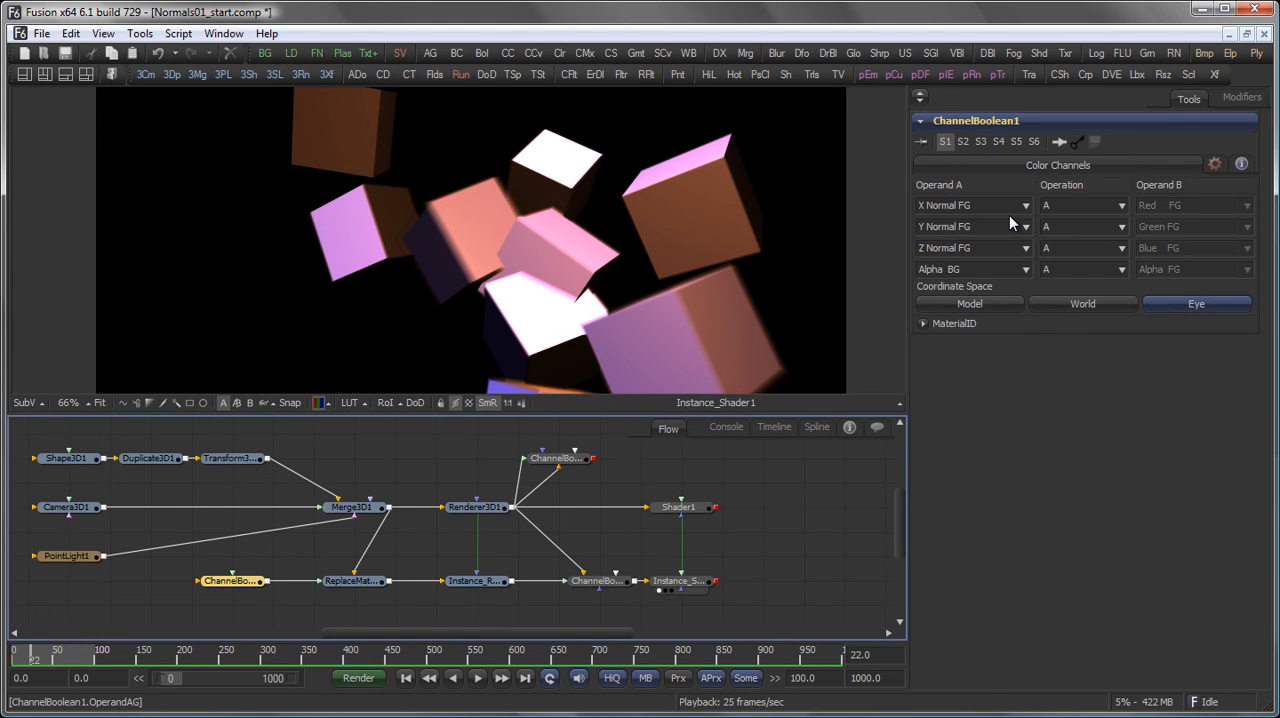